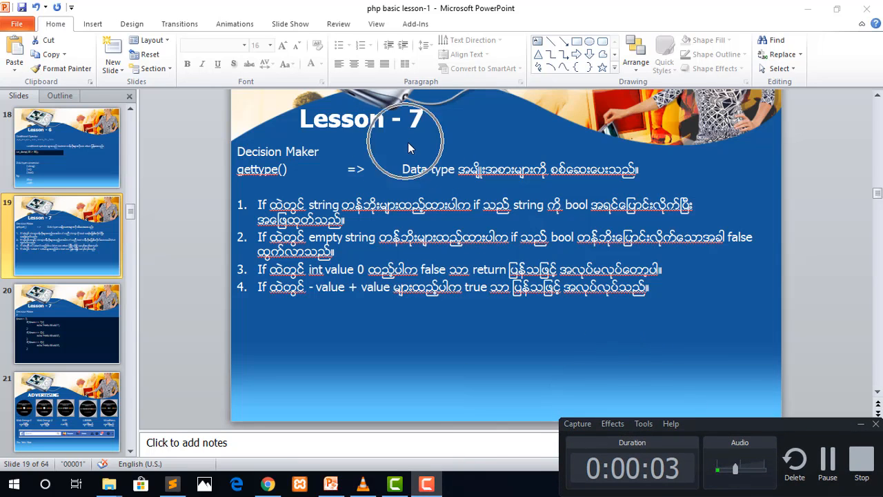
pyautogui.moveTo(316, 163)
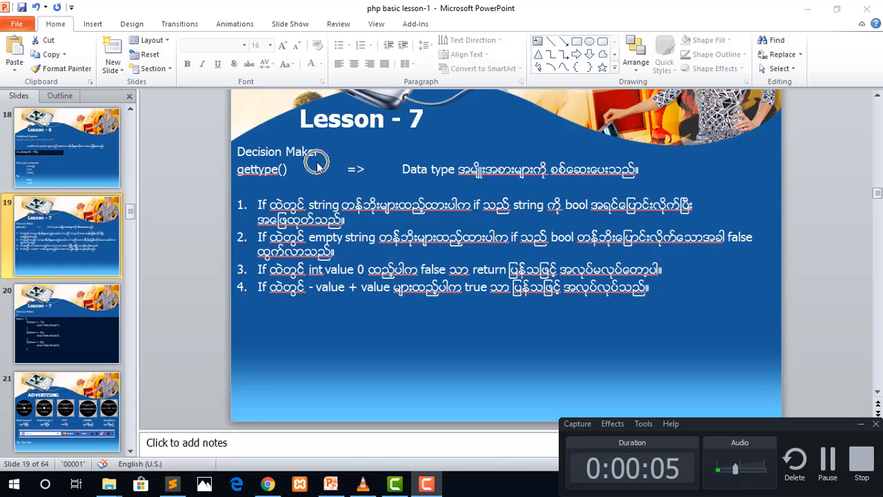
pyautogui.moveTo(813, 7)
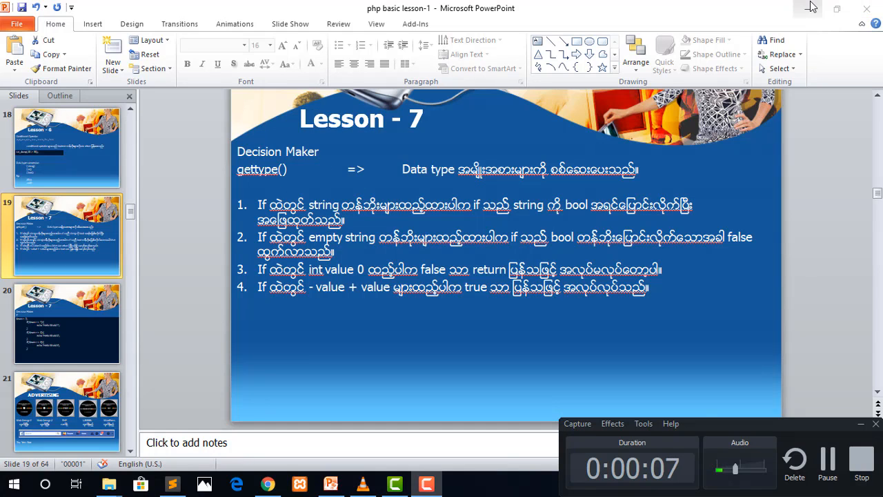
# Step: Type the notes if, switch and loop on new lines below the PHP block
pyautogui.click(172, 483)
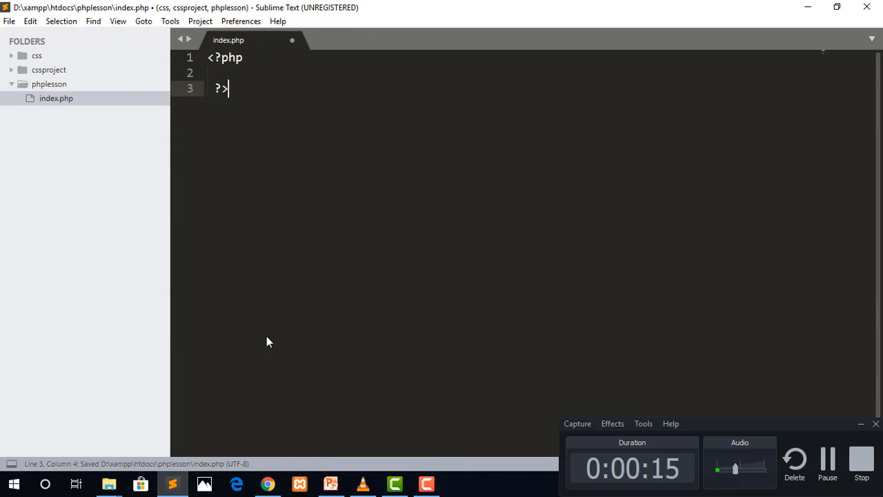
pyautogui.press('enter')
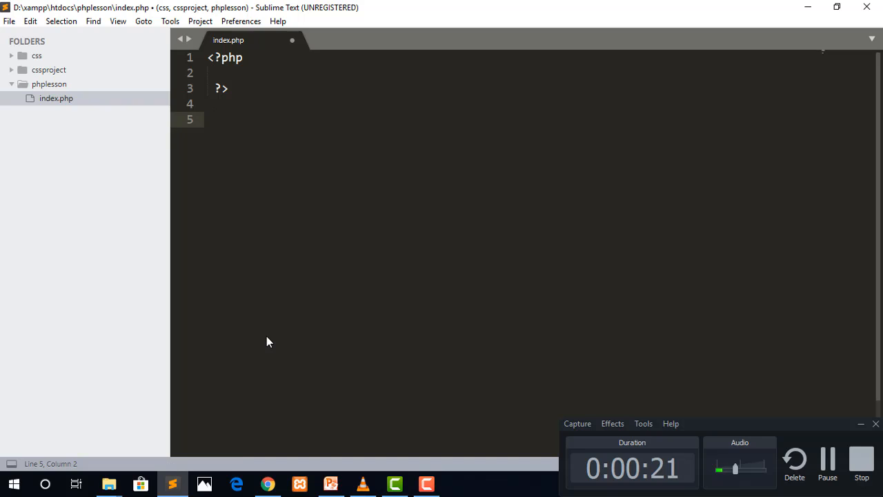
pyautogui.write('i')
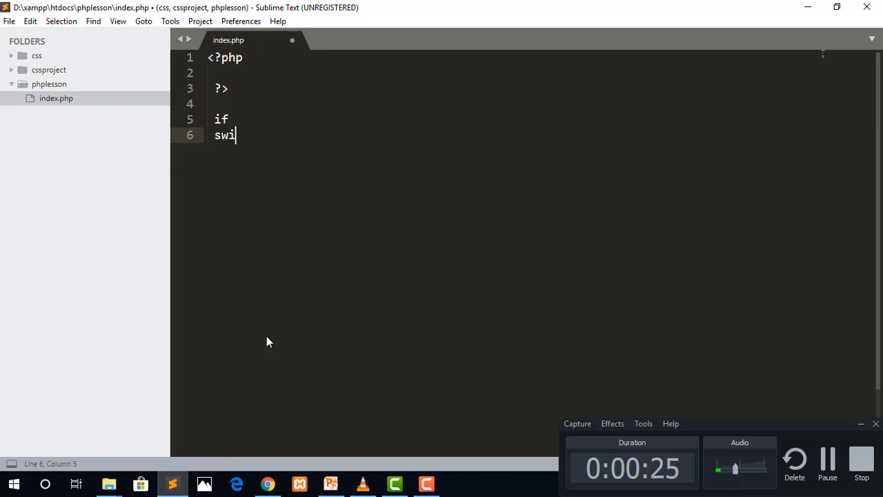
pyautogui.write('tch')
pyautogui.write('loo')
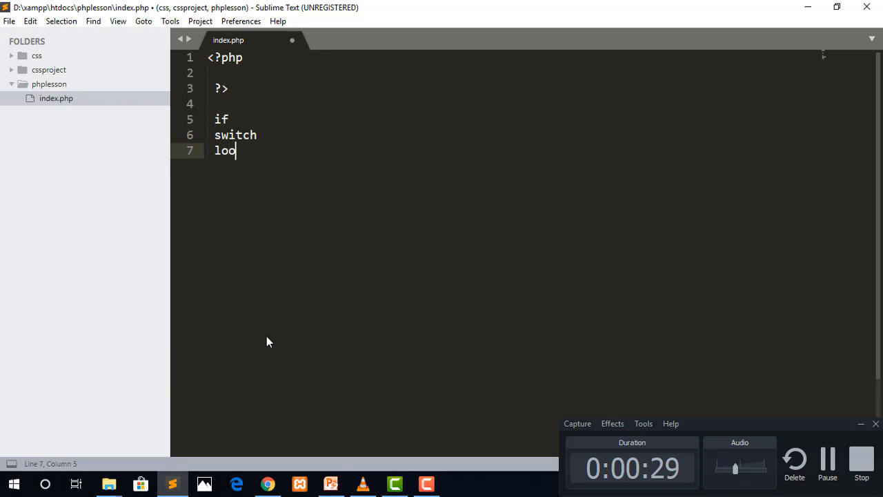
pyautogui.write('p')
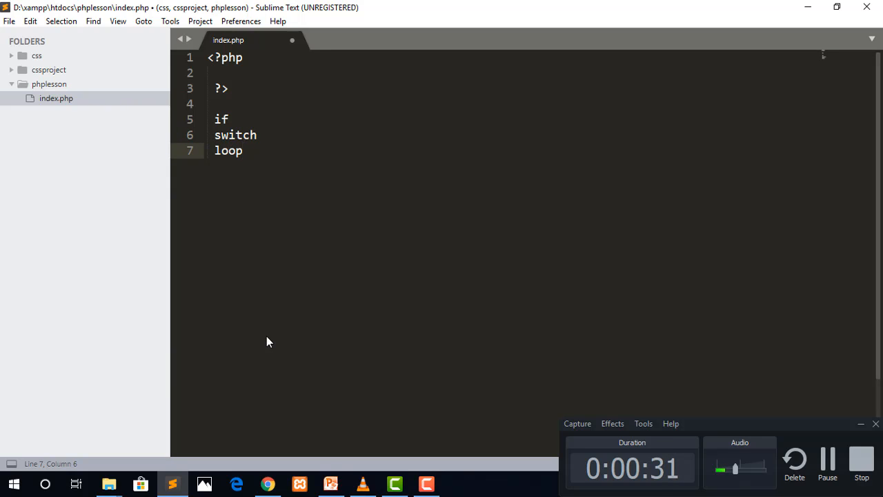
pyautogui.moveTo(215, 119); pyautogui.dragTo(242, 150)
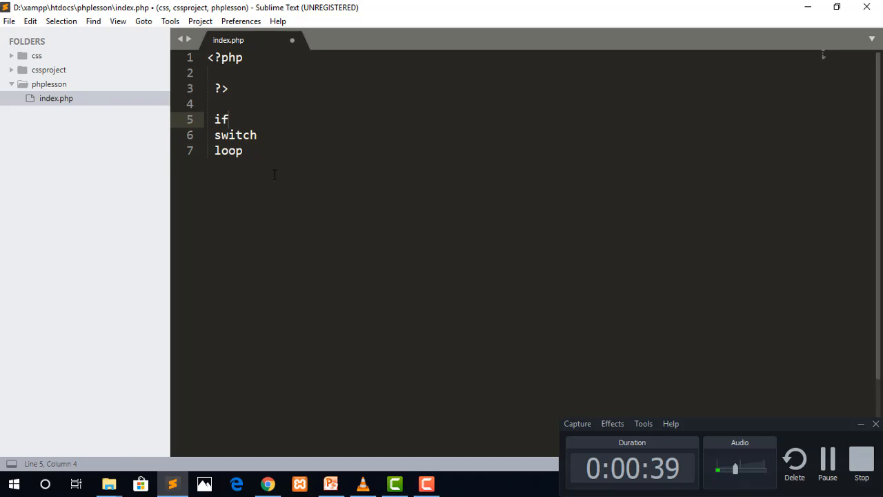
pyautogui.click(258, 73)
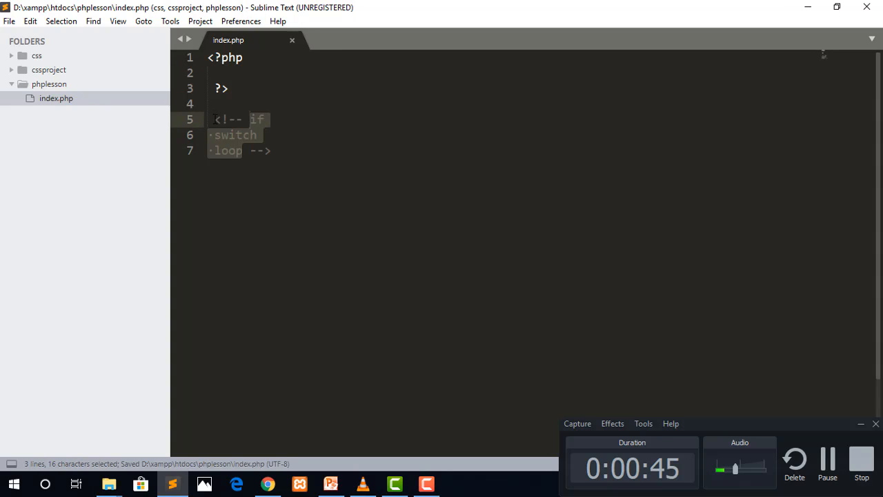
# Step: Move the <!-- and --> markers onto their own lines around the notes
pyautogui.press('Return')
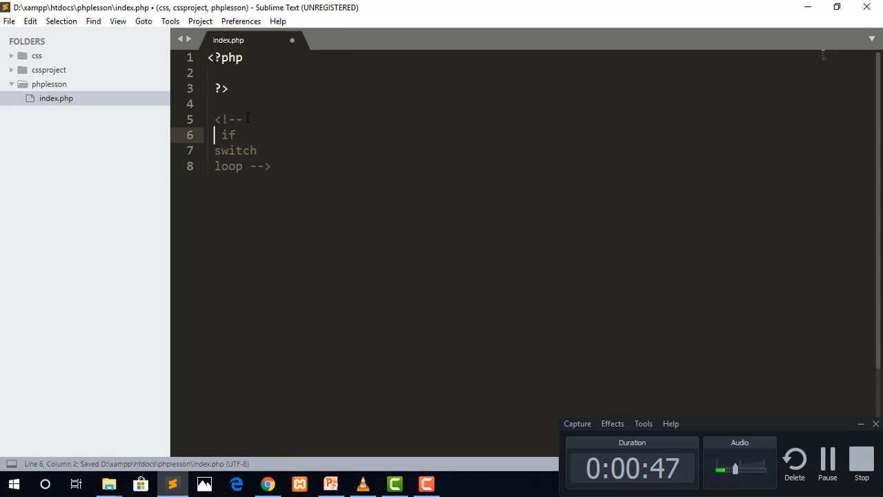
pyautogui.press('enter')
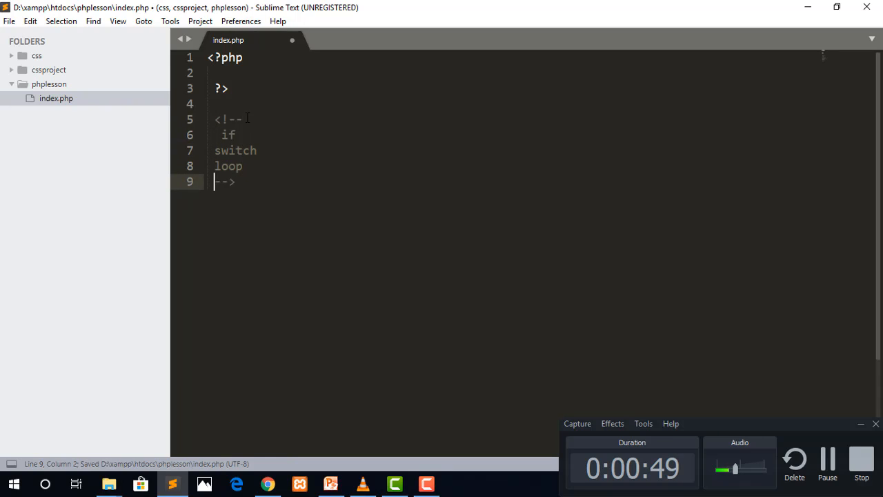
pyautogui.click(234, 72)
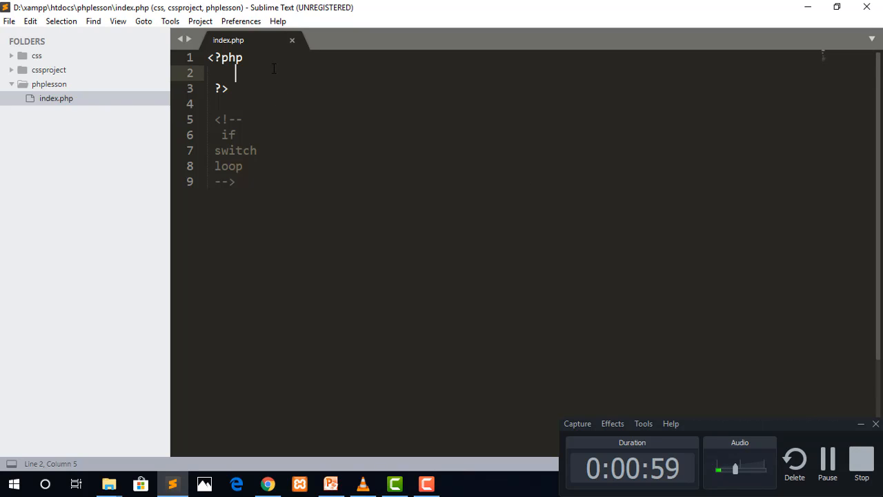
pyautogui.moveTo(271, 99)
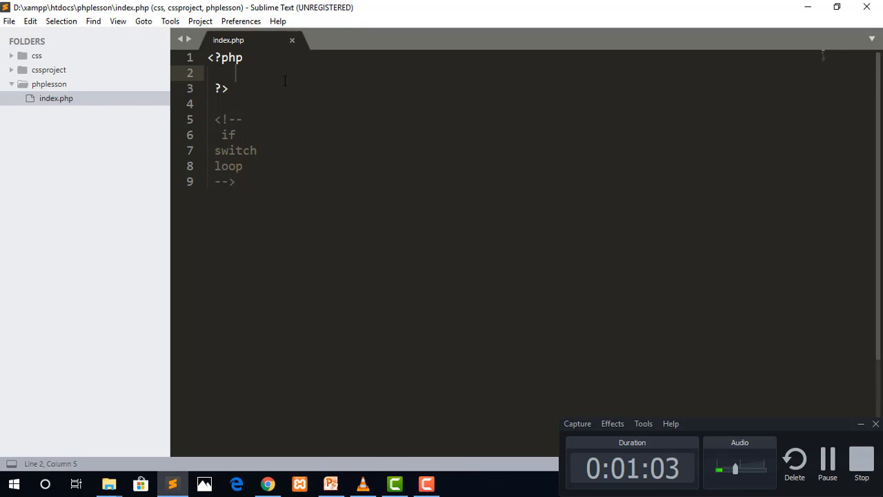
# Step: Append '=> true / false' after the if note inside the comment
pyautogui.click(235, 135)
pyautogui.write('    =>')
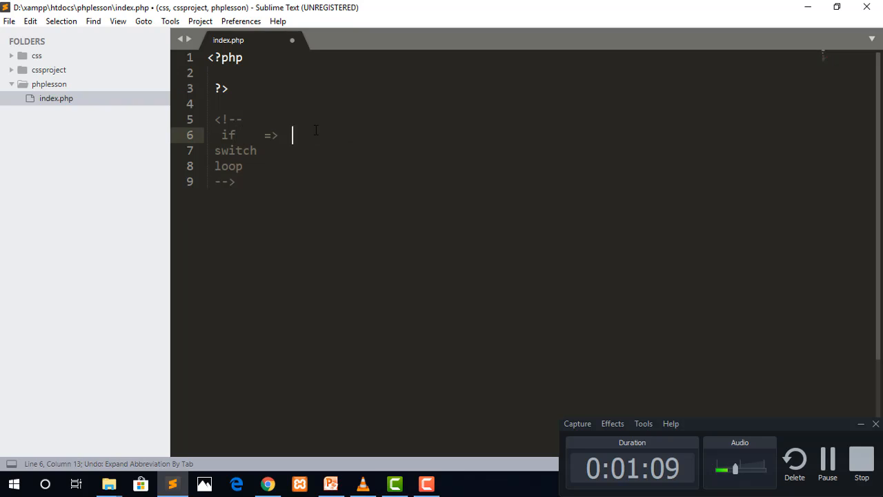
pyautogui.write('true')
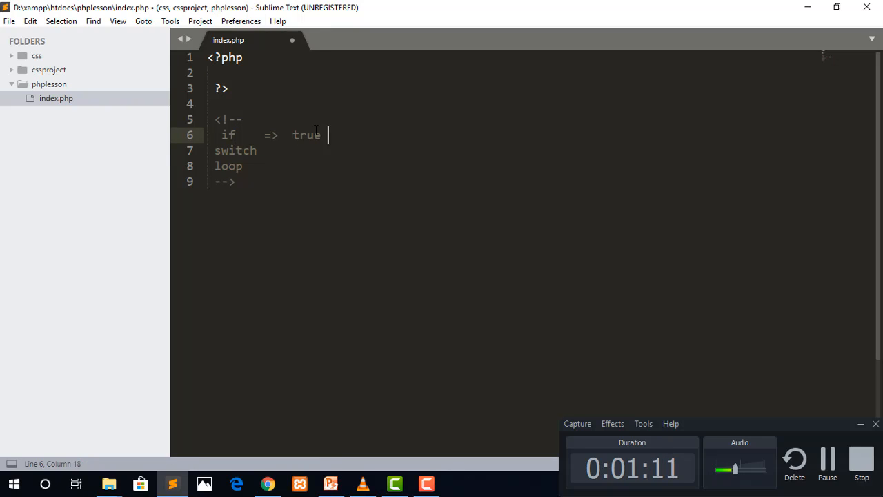
pyautogui.write('/ false')
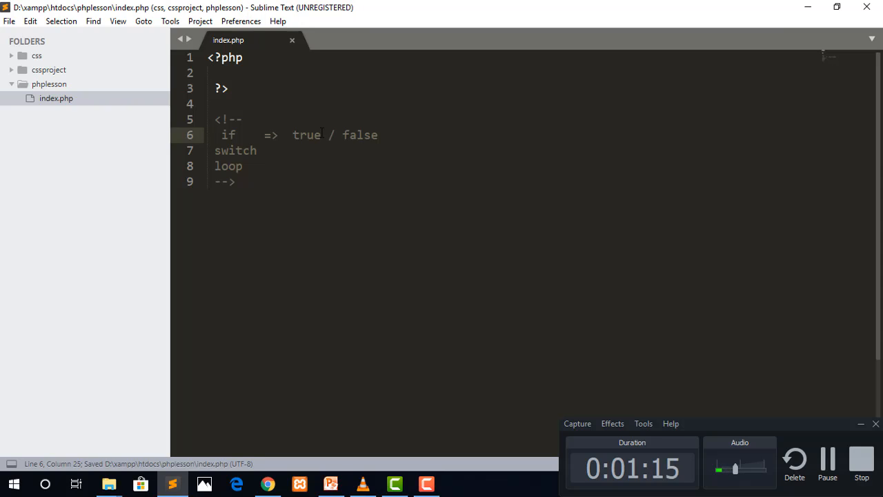
pyautogui.click(241, 135)
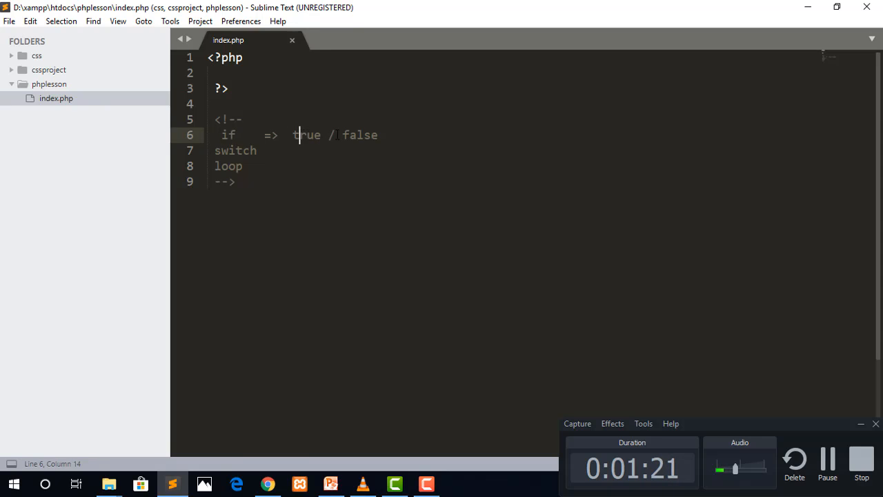
pyautogui.doubleClick(227, 134)
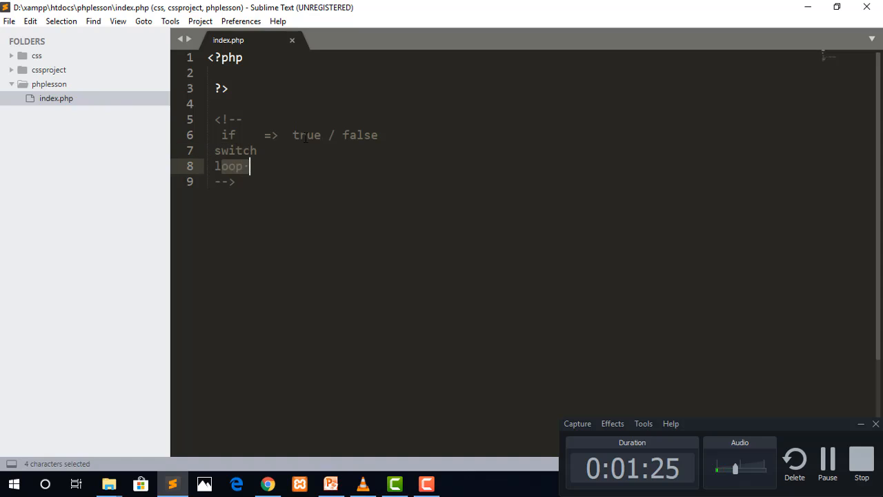
pyautogui.click(356, 135)
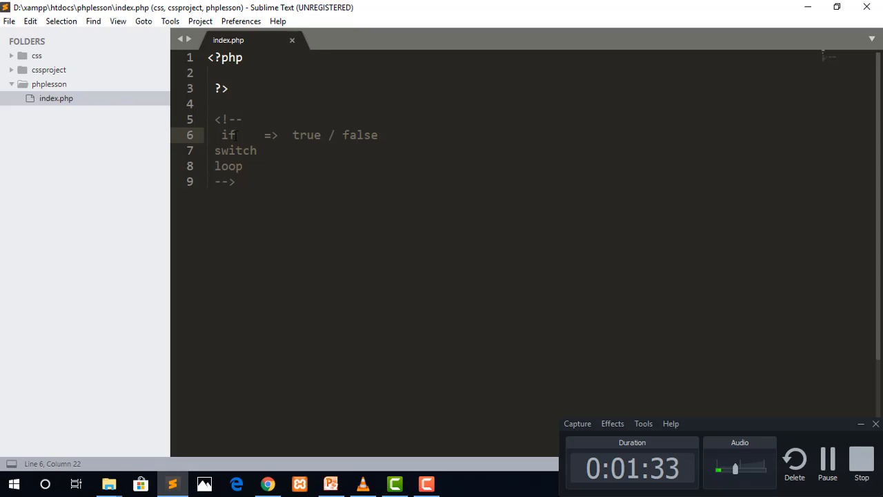
pyautogui.click(306, 135)
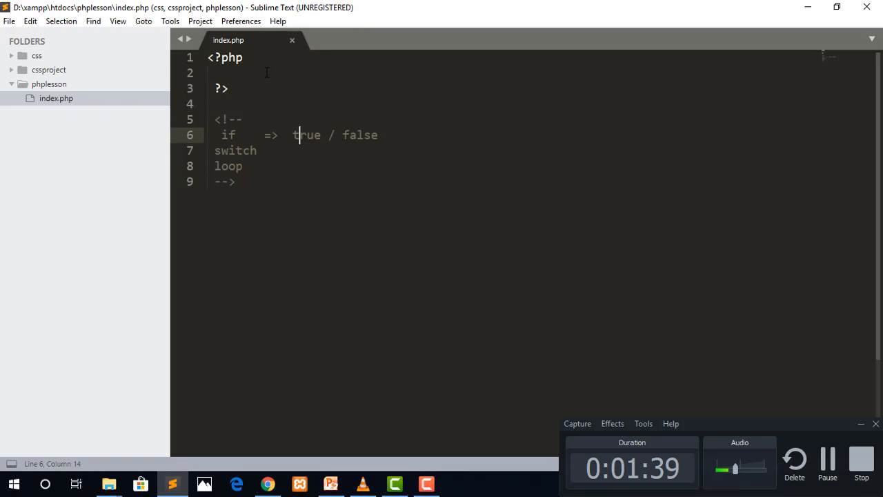
pyautogui.click(234, 73)
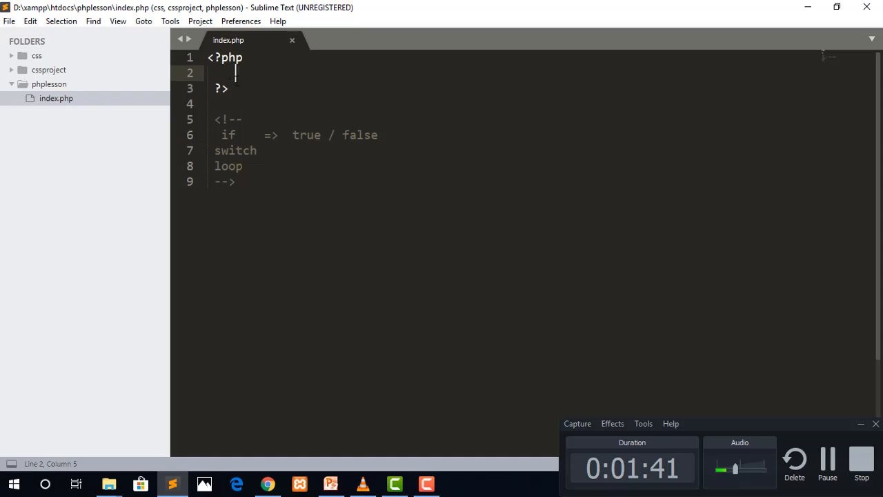
# Step: Write if(true){ echo "Hello World"; } inside the PHP tags and save
pyautogui.write('if(')
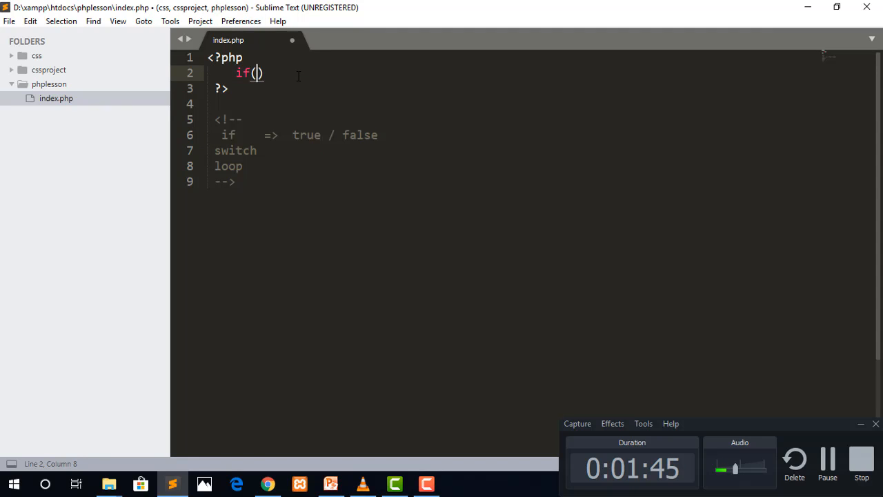
pyautogui.press('ctrl+s')
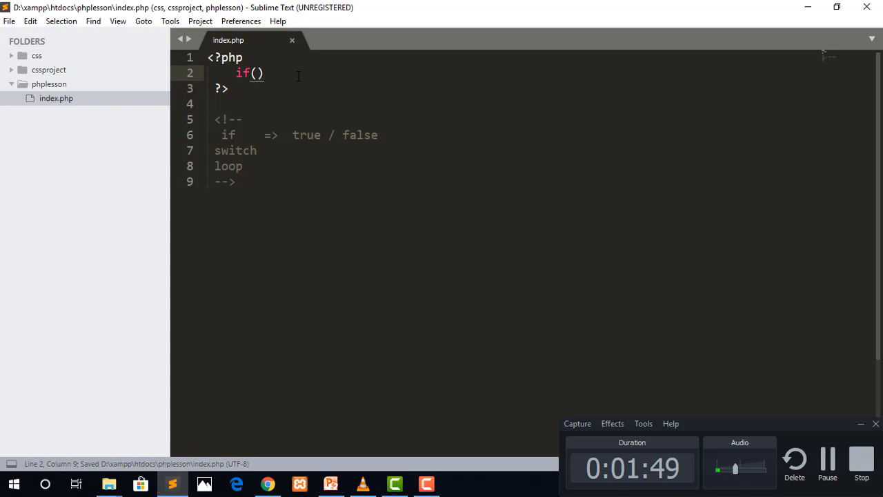
pyautogui.write('{')
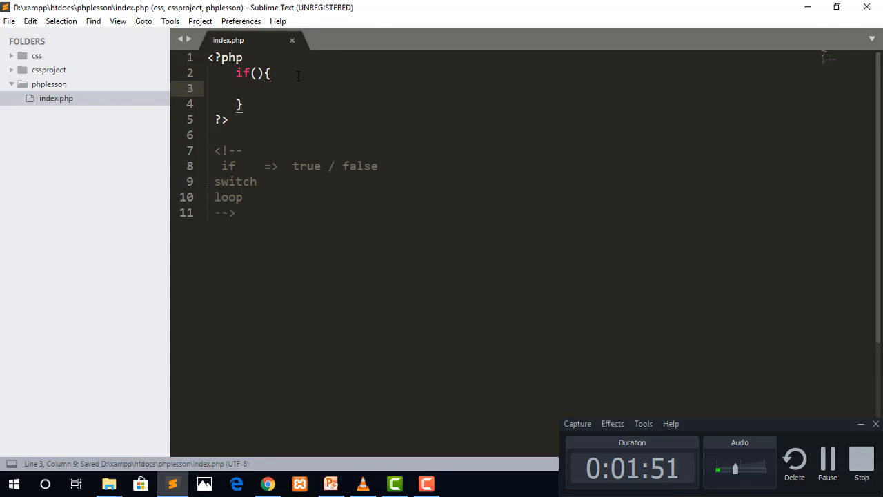
pyautogui.write('echo "Hell";')
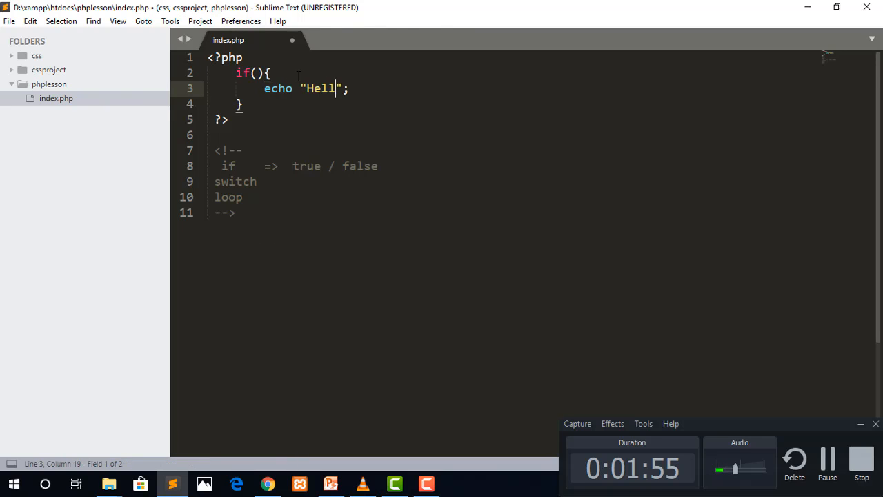
pyautogui.write('o World')
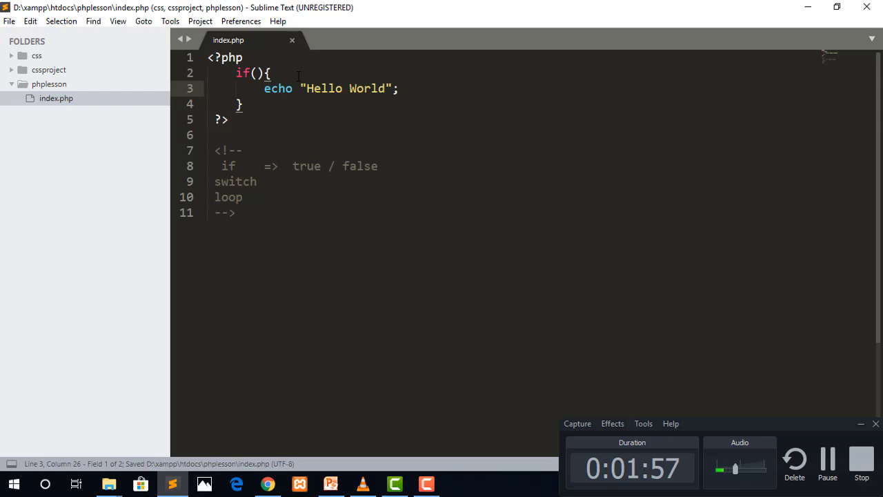
pyautogui.click(257, 73)
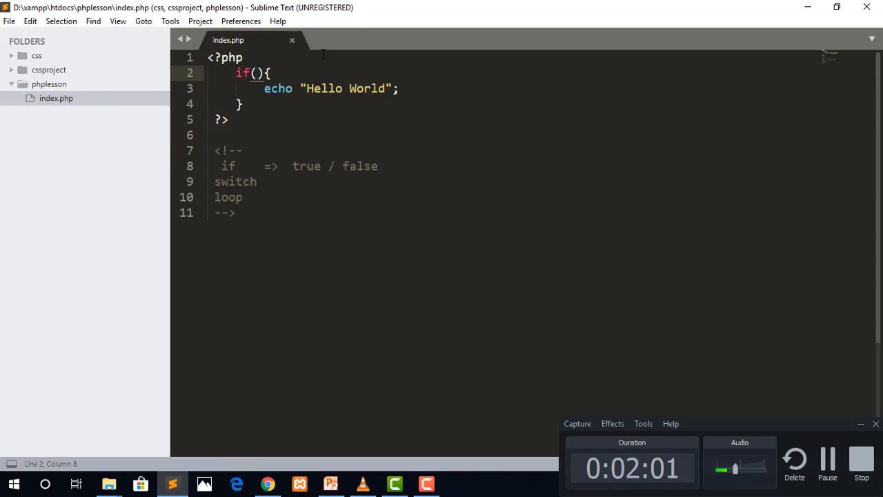
pyautogui.write('true')
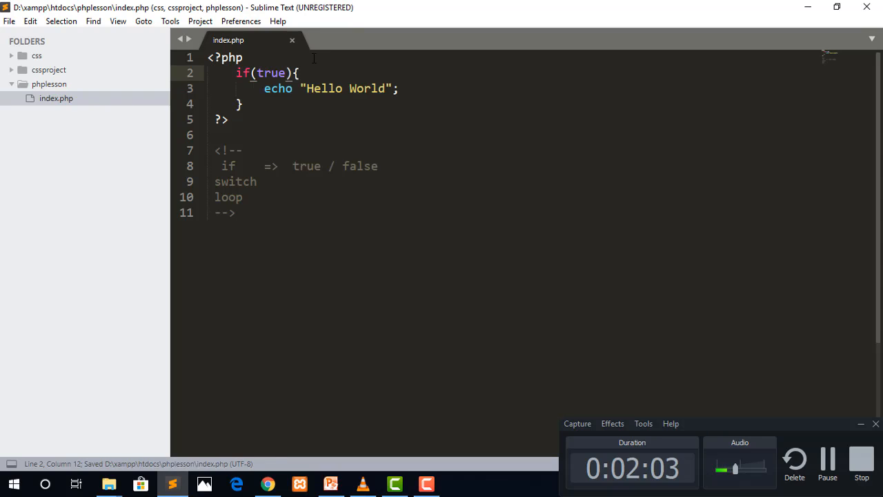
pyautogui.doubleClick(271, 73)
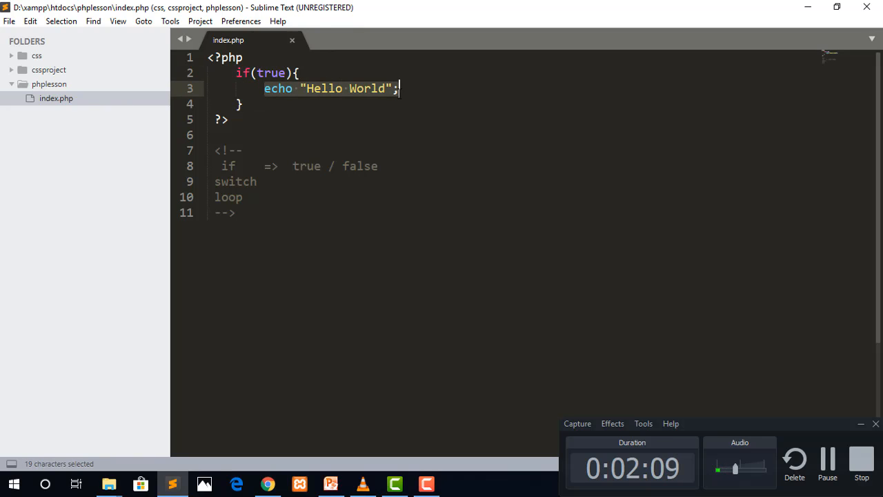
# Step: Reload the page to see Hello World, then change the condition to false and rerun
pyautogui.click(267, 483)
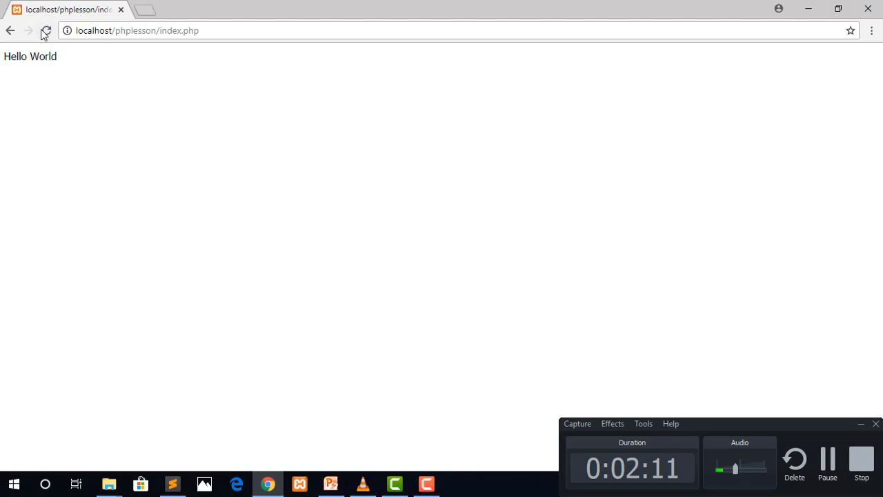
pyautogui.doubleClick(30, 56)
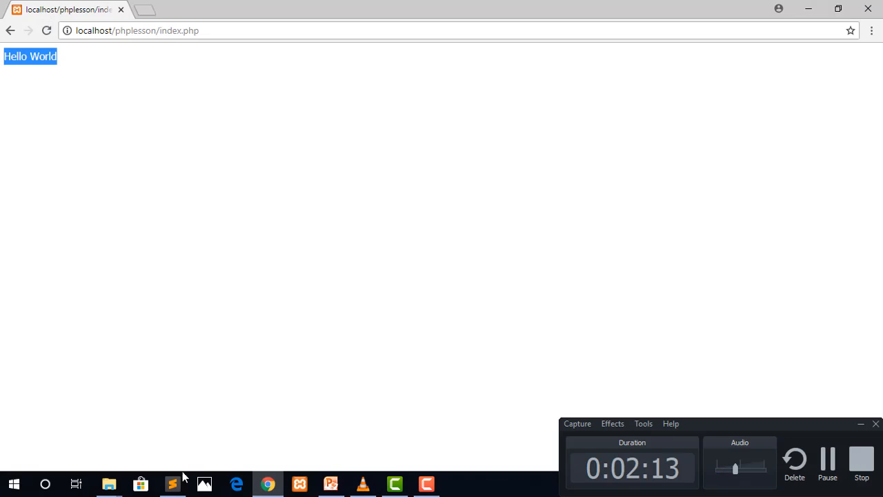
pyautogui.click(172, 483)
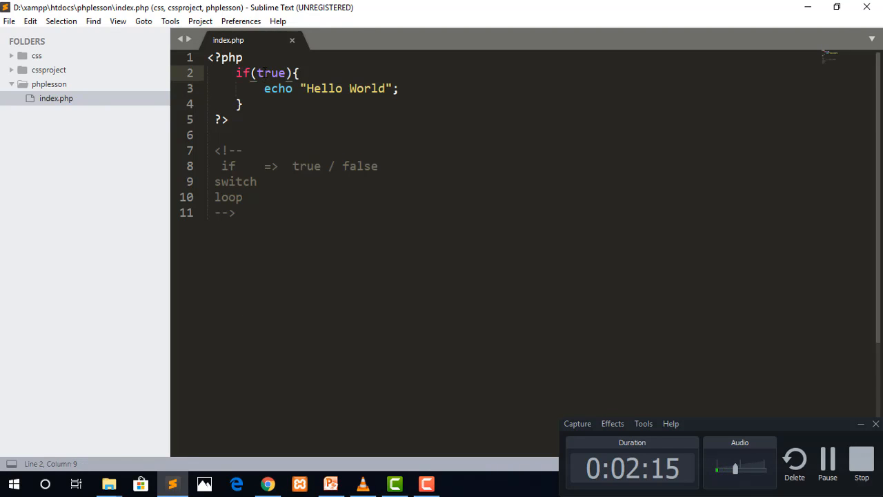
pyautogui.write('fals')
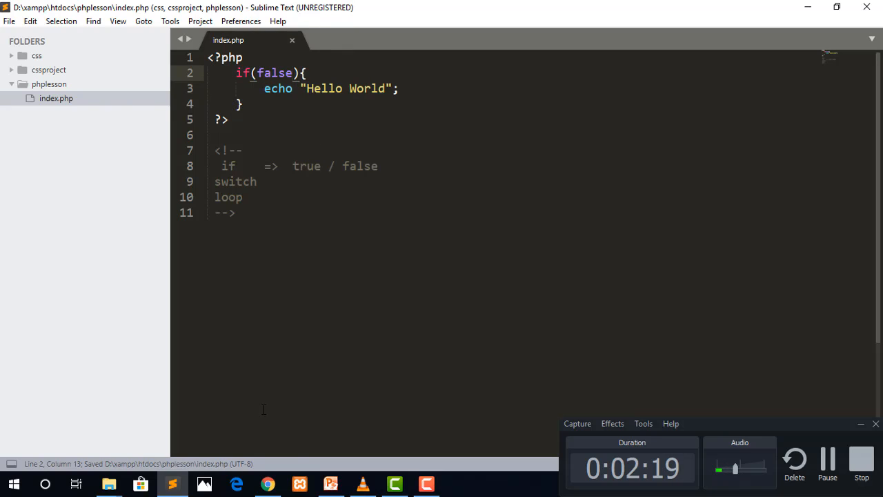
pyautogui.click(268, 484)
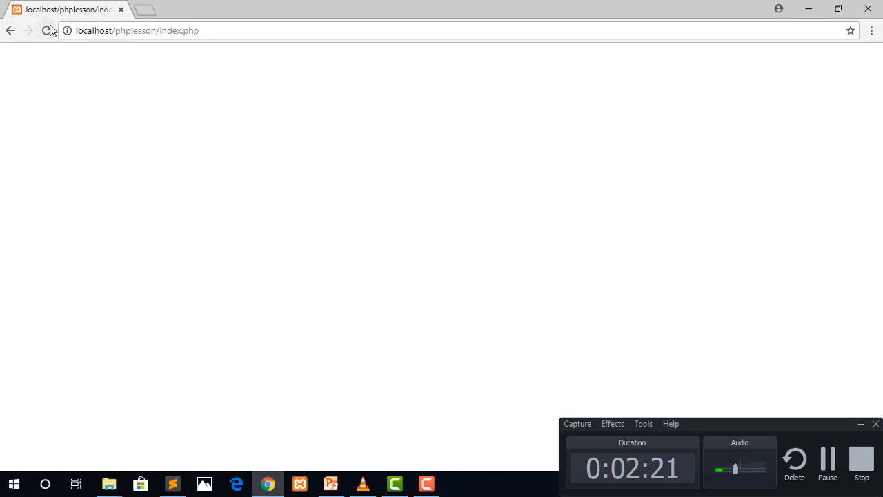
# Step: Re-enter false as the if condition, save, and select it for replacement with 5
pyautogui.click(171, 483)
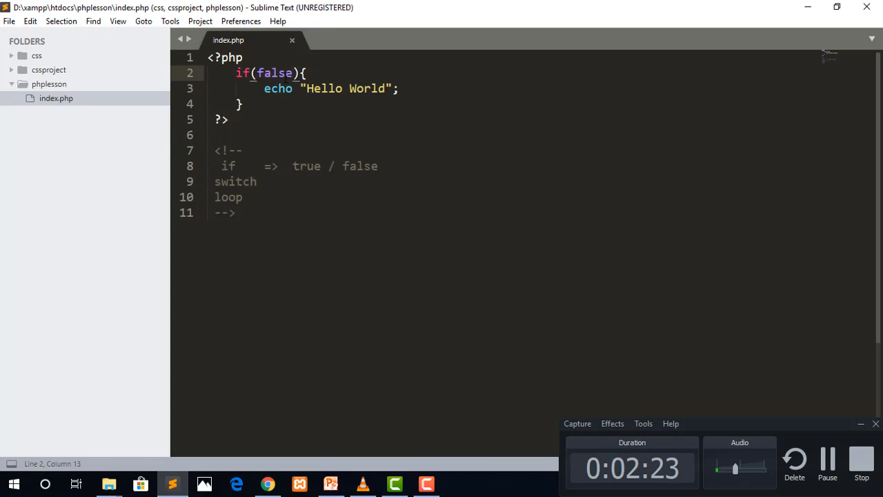
pyautogui.click(259, 73)
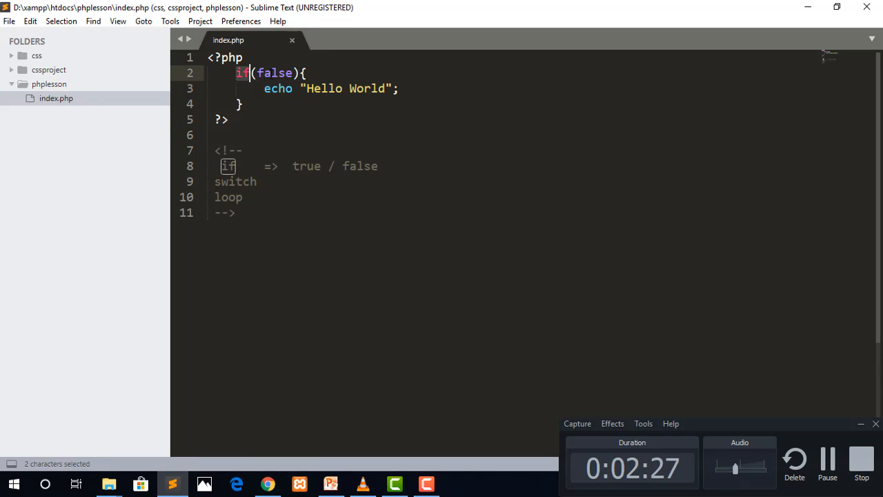
pyautogui.doubleClick(274, 74)
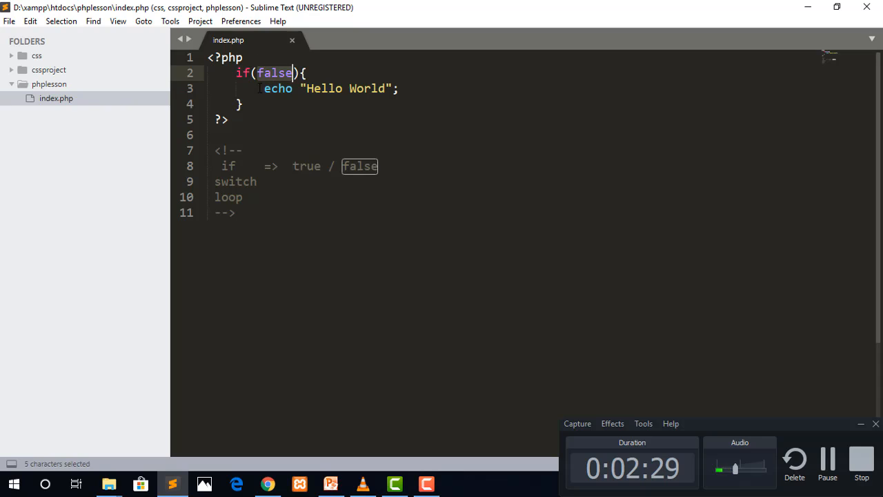
pyautogui.click(284, 72)
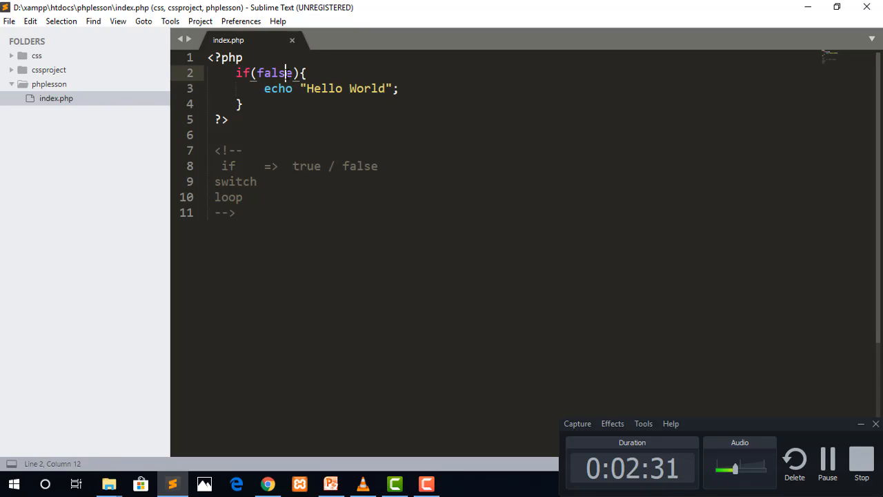
pyautogui.click(241, 103)
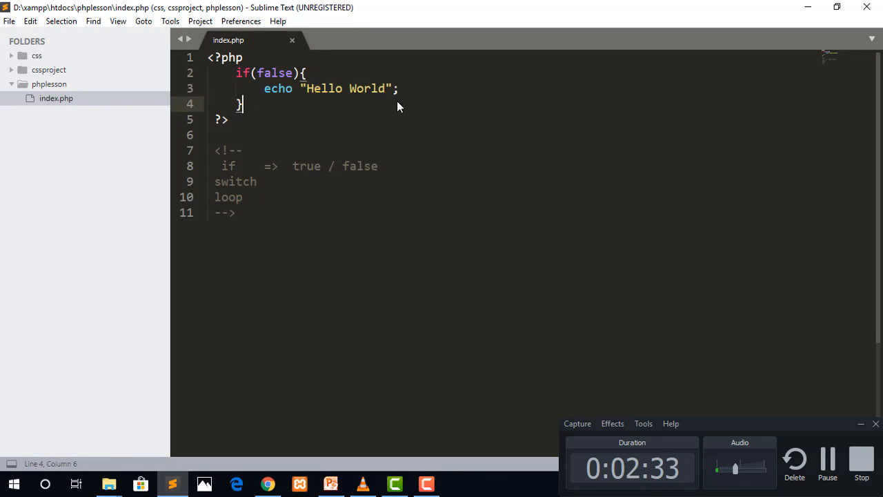
pyautogui.doubleClick(276, 74)
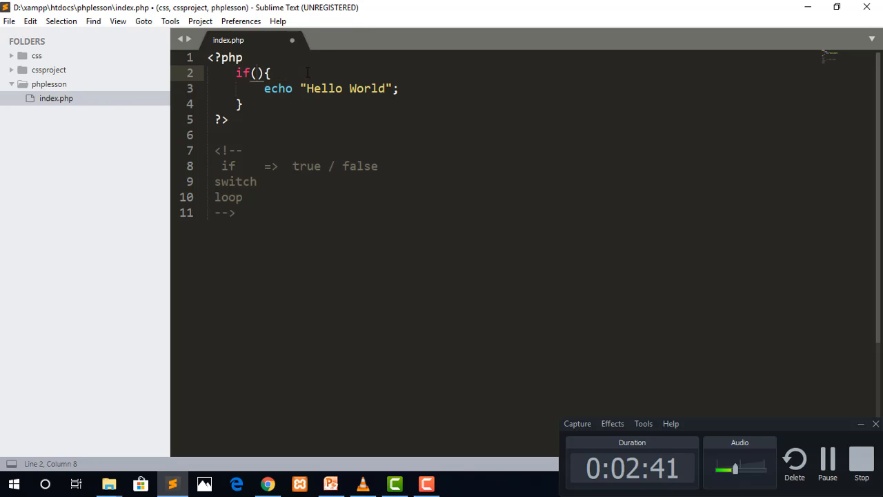
pyautogui.write('false')
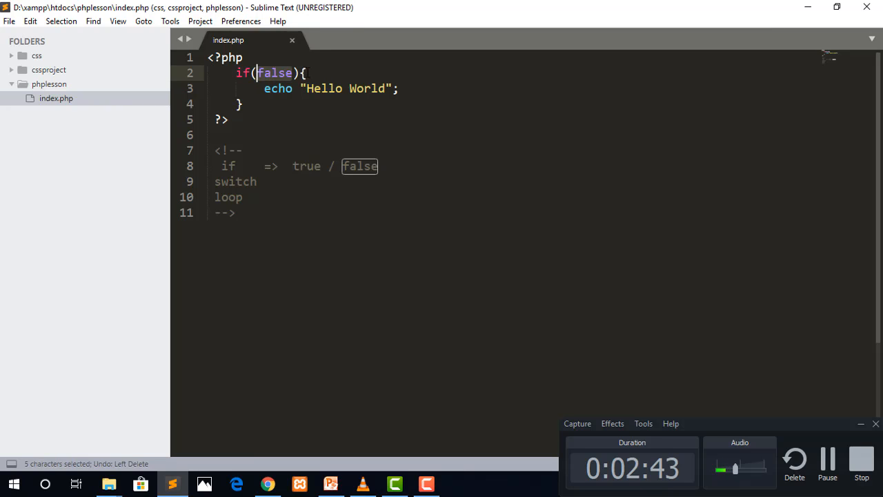
pyautogui.press('ctrl+s')
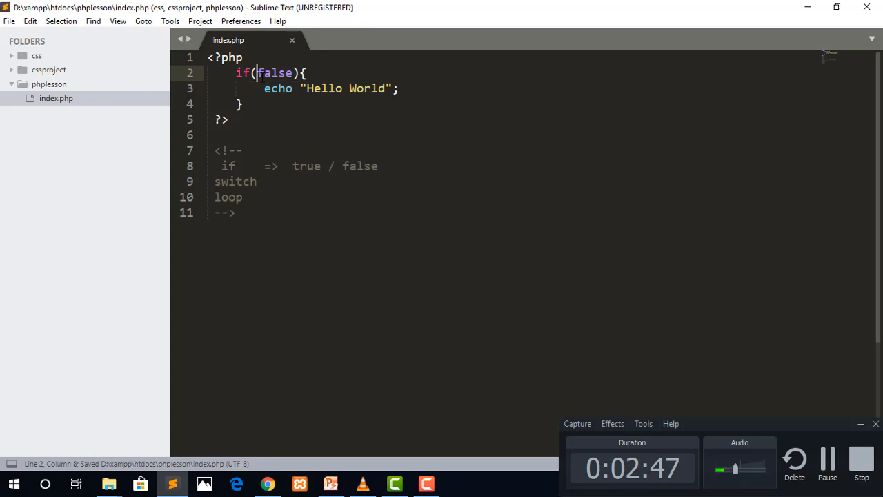
pyautogui.moveTo(264, 88); pyautogui.dragTo(398, 88)
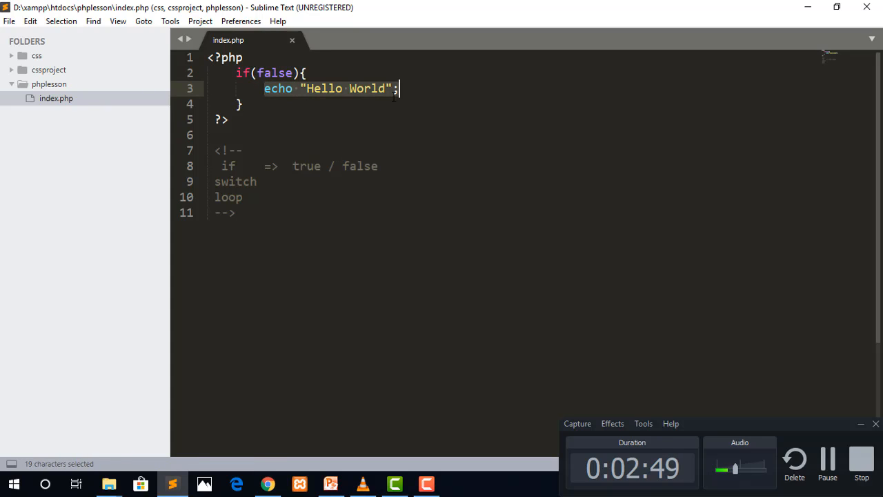
pyautogui.doubleClick(242, 73)
pyautogui.write('5')
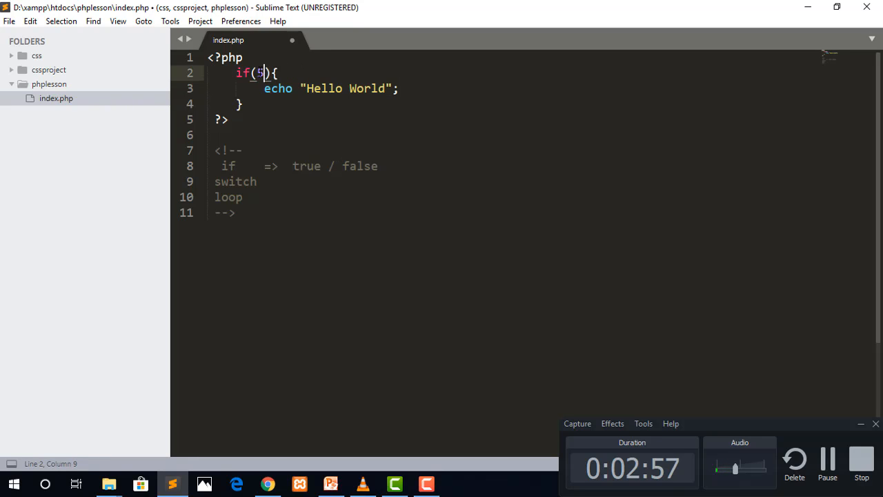
# Step: Make the condition 5>4, save, test it in the browser, and select the operator
pyautogui.write('>4')
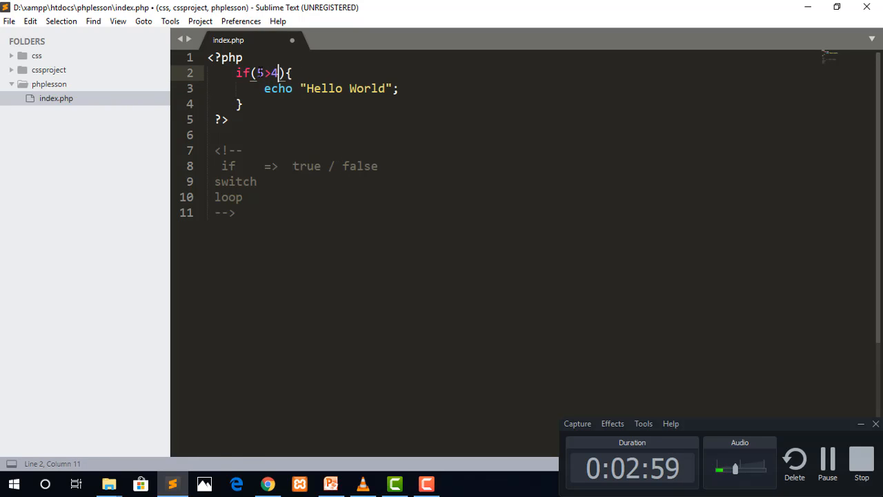
pyautogui.press('ctrl+s')
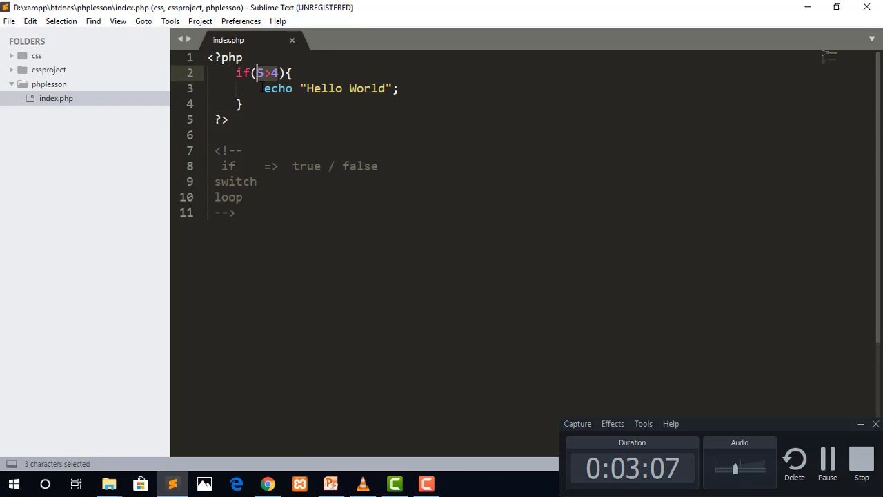
pyautogui.press('ctrl+s')
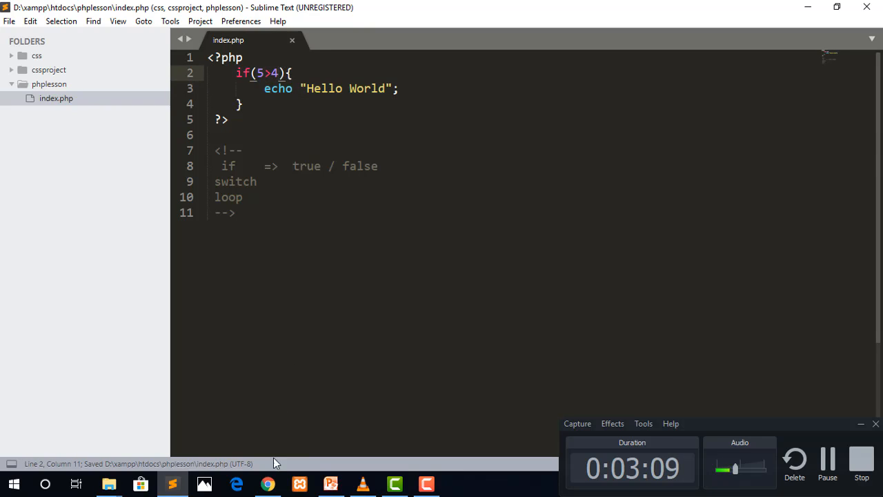
pyautogui.click(267, 483)
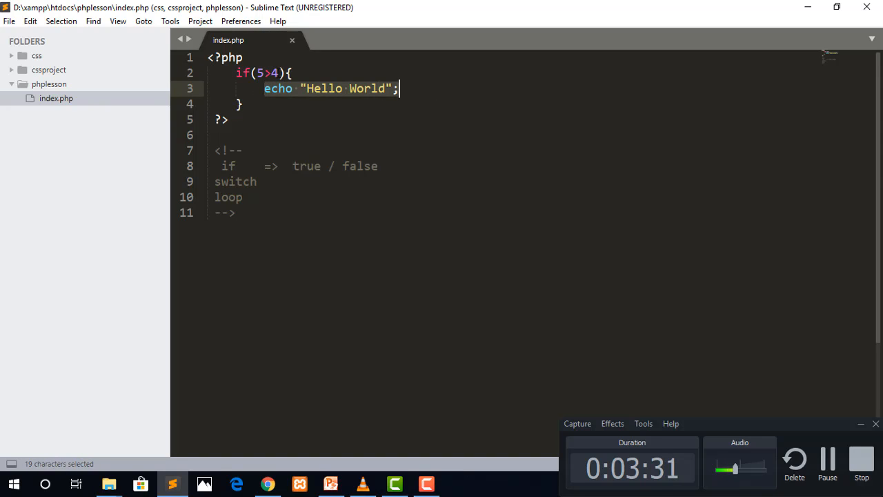
pyautogui.doubleClick(242, 72)
pyautogui.write('<')
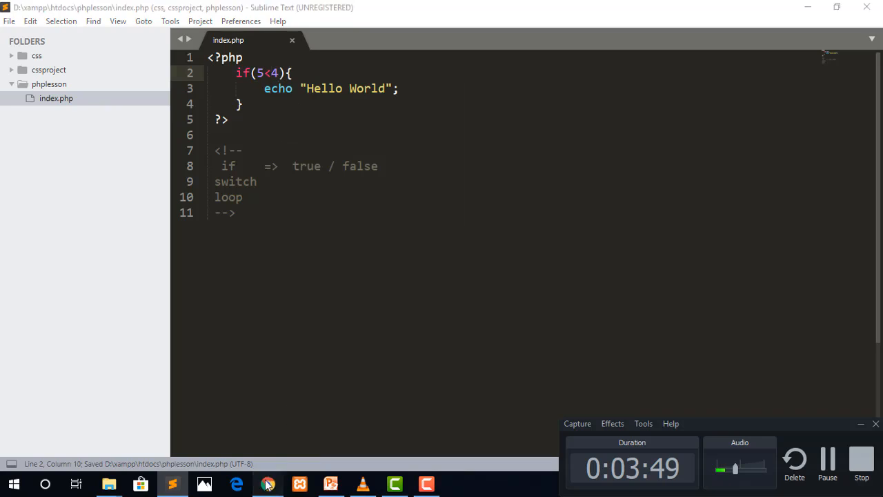
pyautogui.click(268, 484)
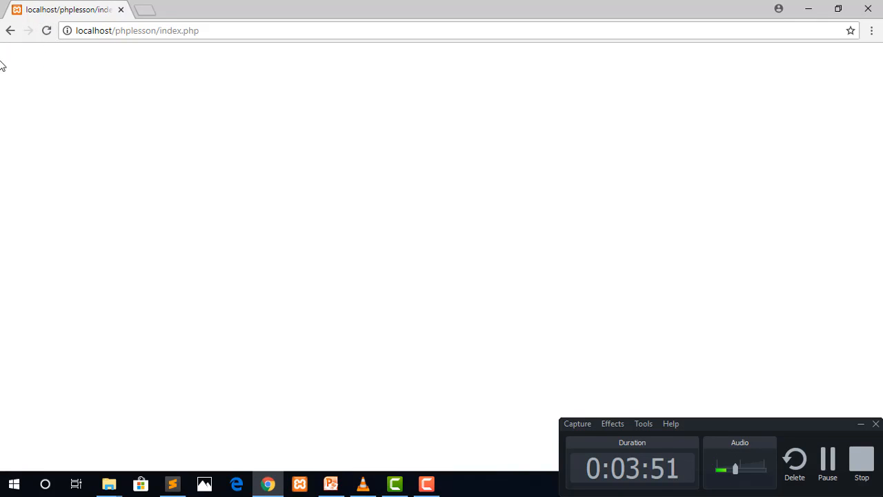
pyautogui.click(172, 483)
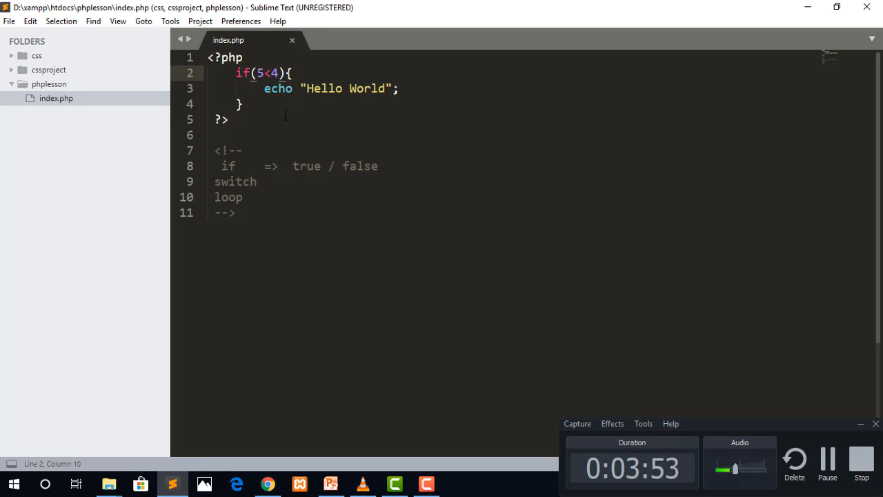
pyautogui.moveTo(237, 73); pyautogui.dragTo(242, 104)
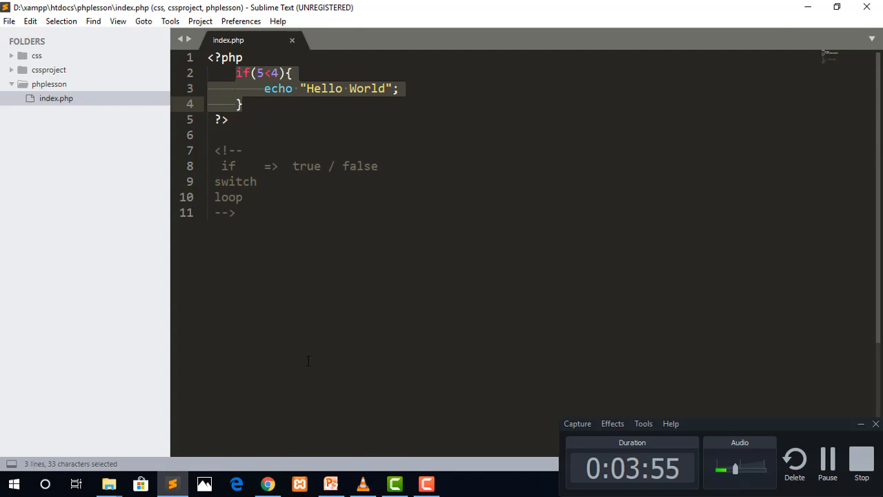
pyautogui.click(331, 483)
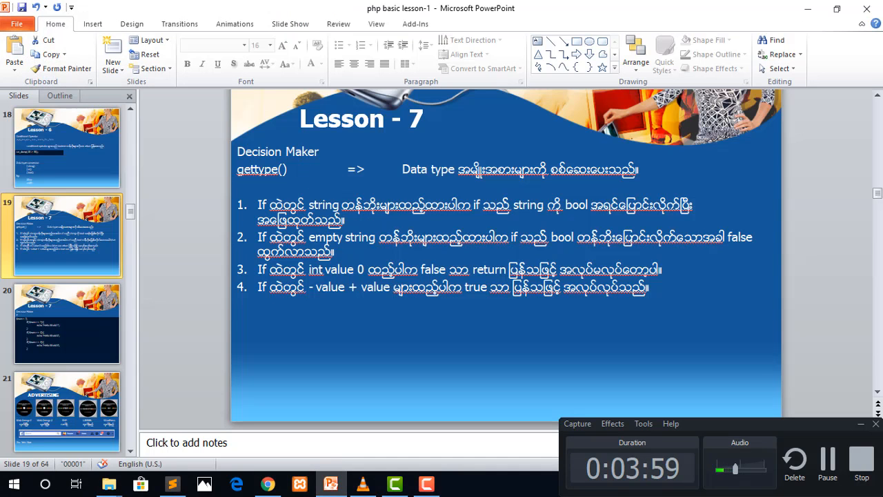
pyautogui.click(172, 483)
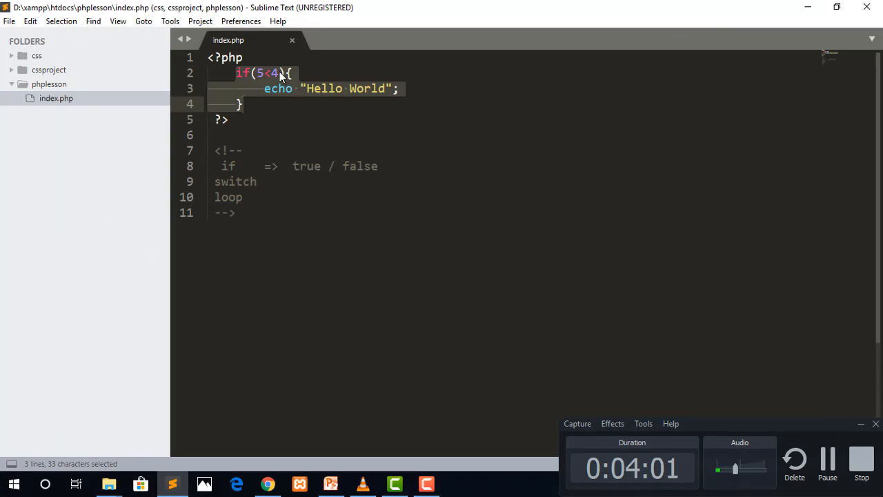
pyautogui.write('"')
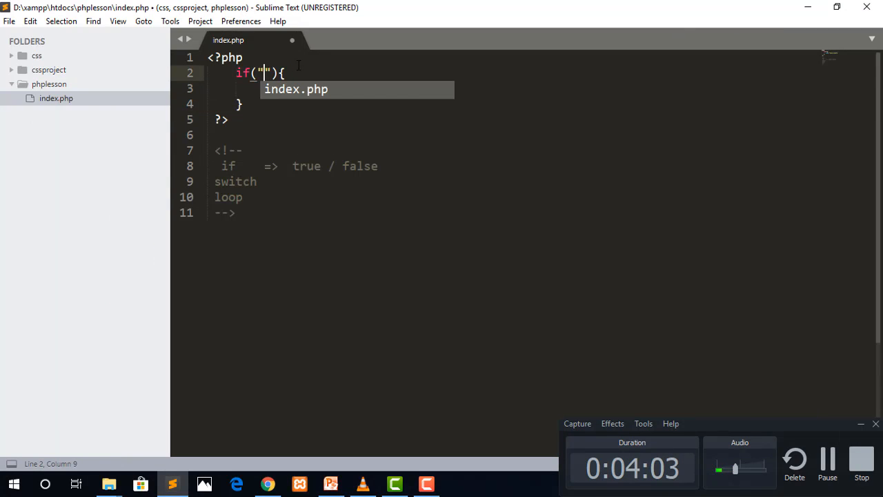
pyautogui.write('Hello')
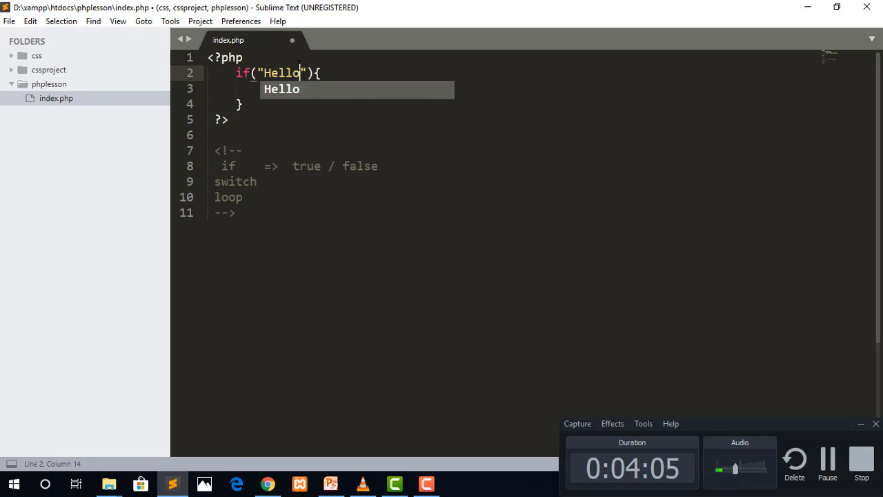
pyautogui.click(267, 484)
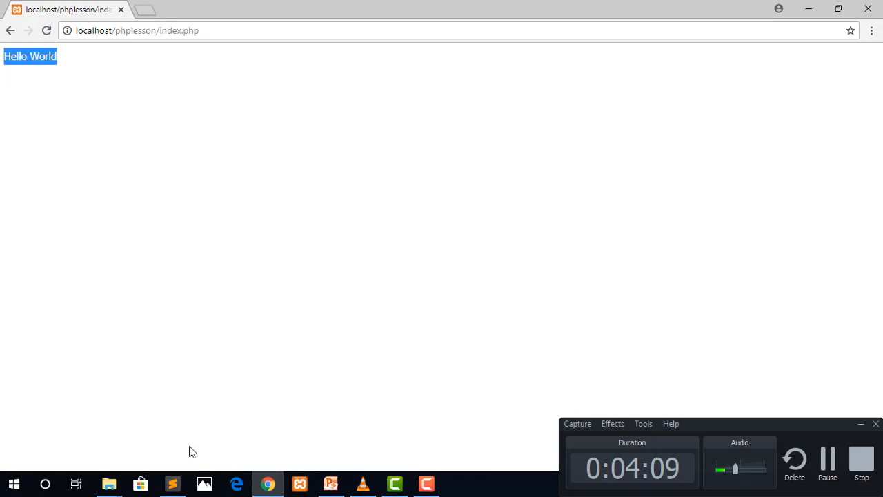
pyautogui.click(172, 483)
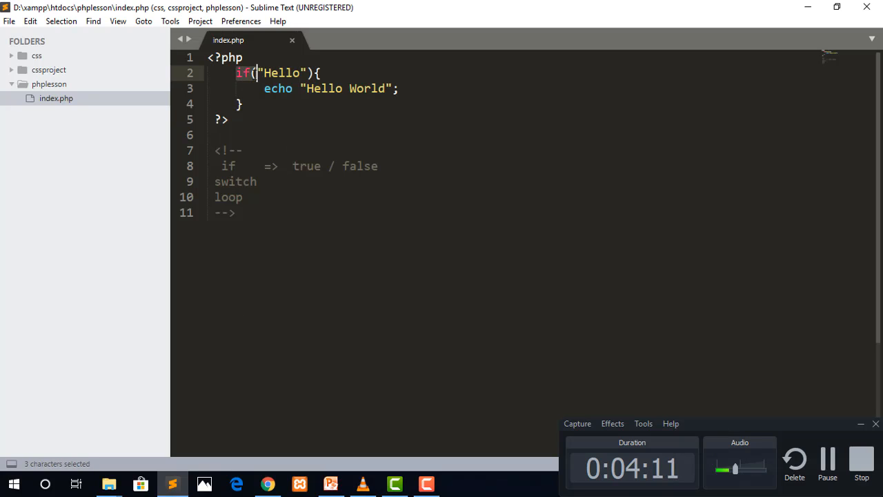
pyautogui.doubleClick(228, 166)
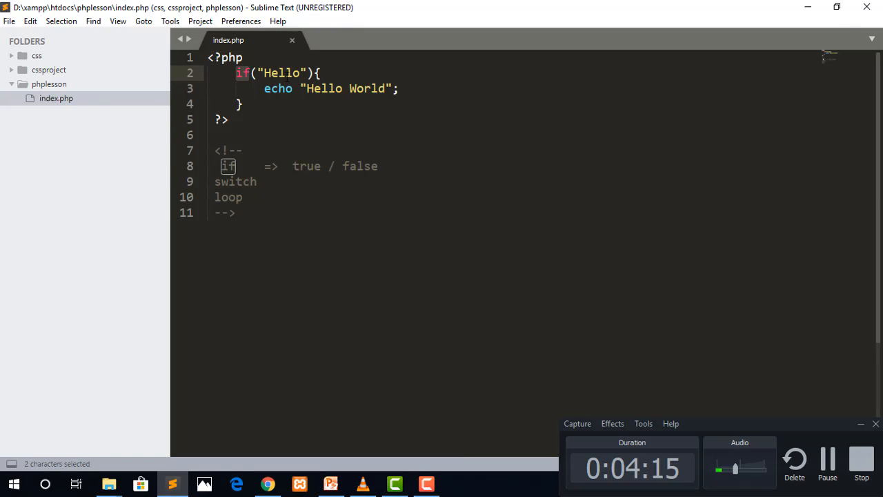
pyautogui.doubleClick(279, 73)
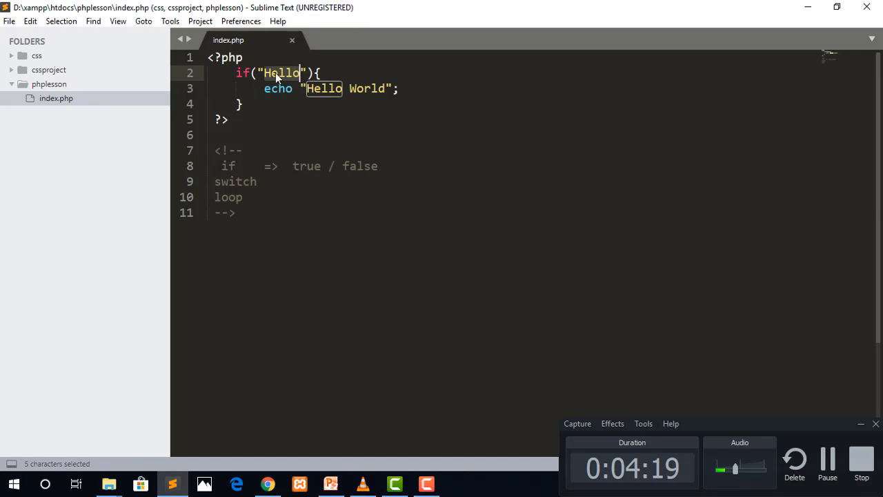
pyautogui.doubleClick(242, 73)
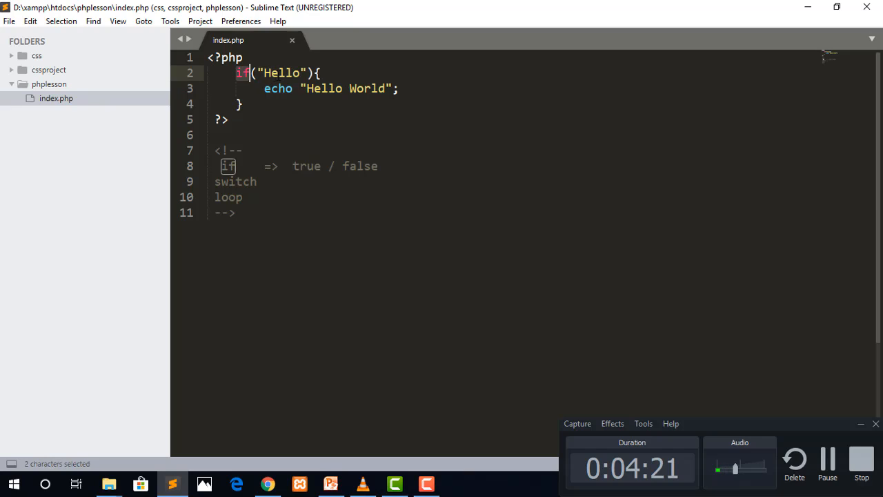
pyautogui.doubleClick(281, 72)
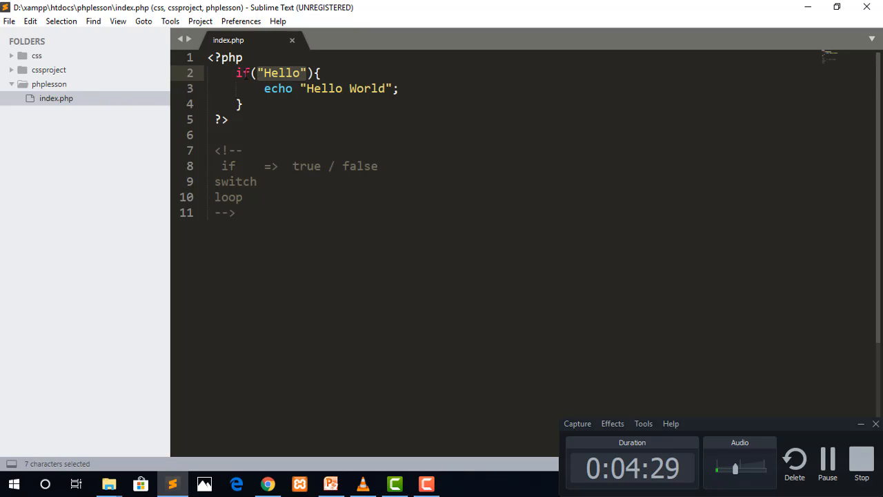
pyautogui.doubleClick(322, 89)
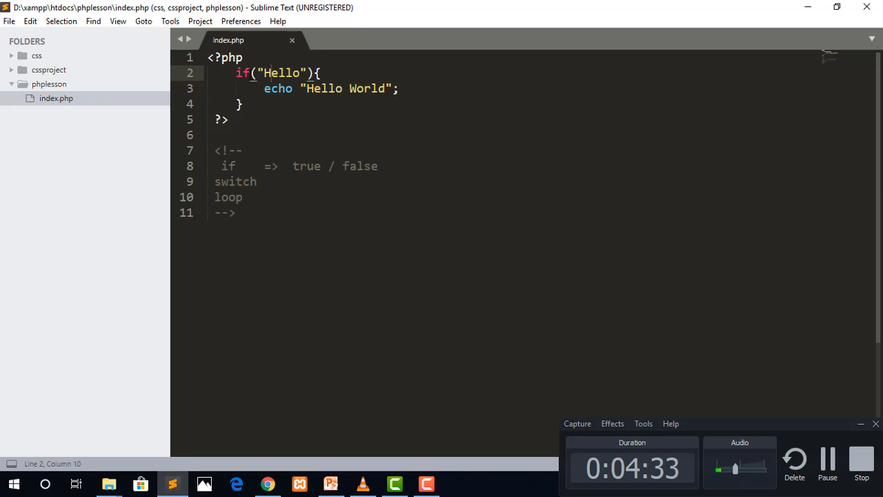
pyautogui.doubleClick(323, 88)
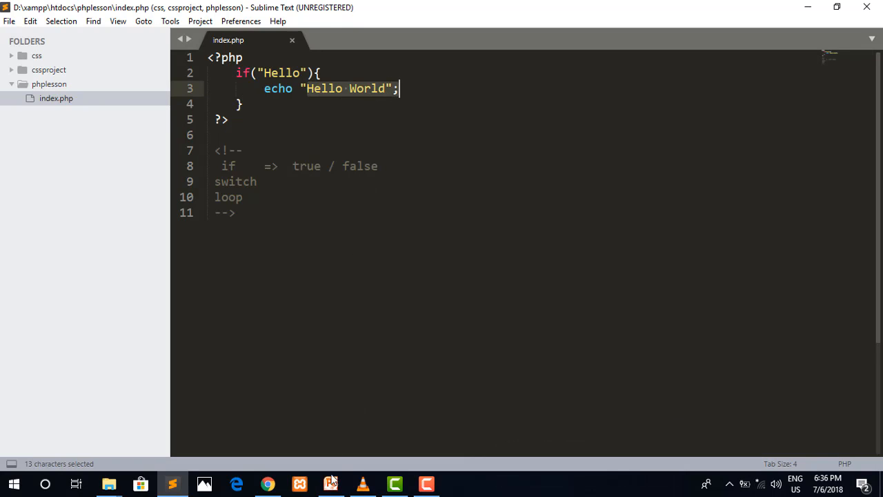
# Step: Review the Lesson 7 slide, then set the if condition to an empty string
pyautogui.click(331, 483)
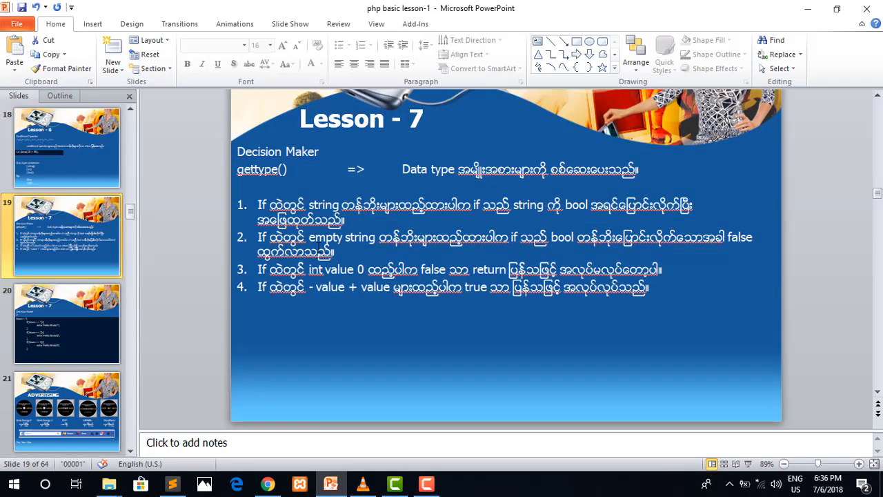
pyautogui.click(173, 483)
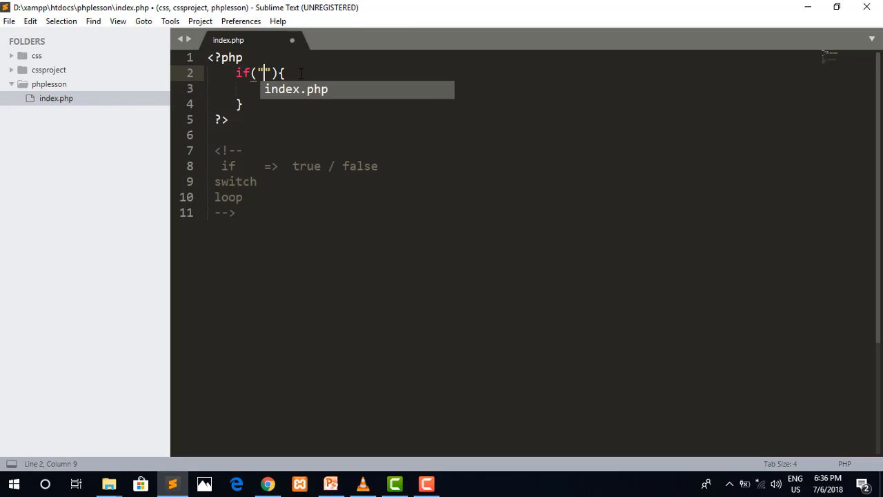
pyautogui.write('echo "Hello World";')
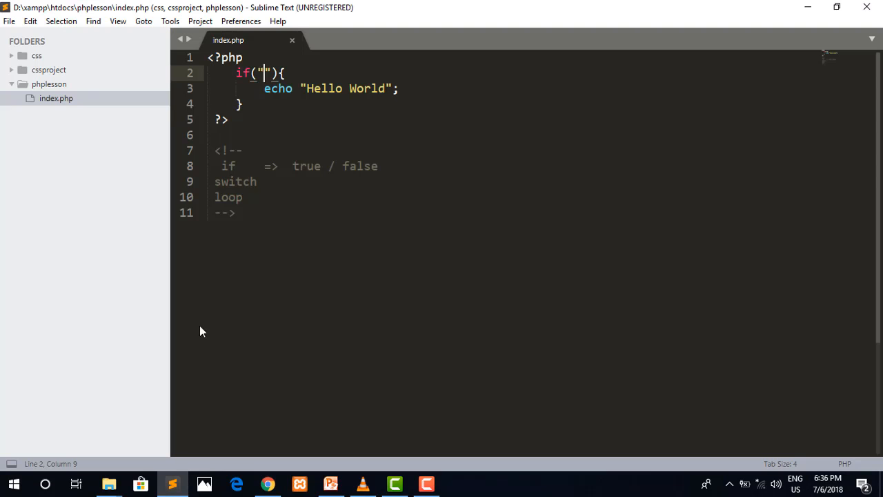
# Step: Test the condition "a" in the browser, then restore the empty string and reload
pyautogui.write('a')
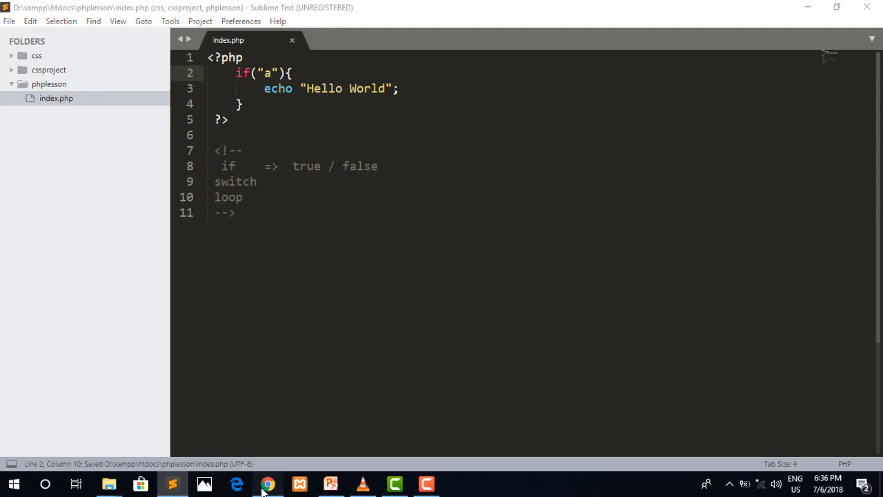
pyautogui.click(267, 483)
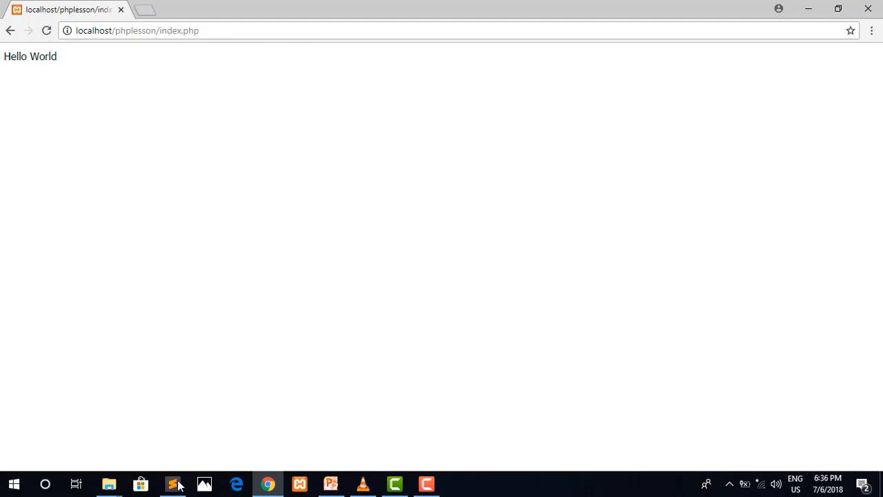
pyautogui.click(173, 483)
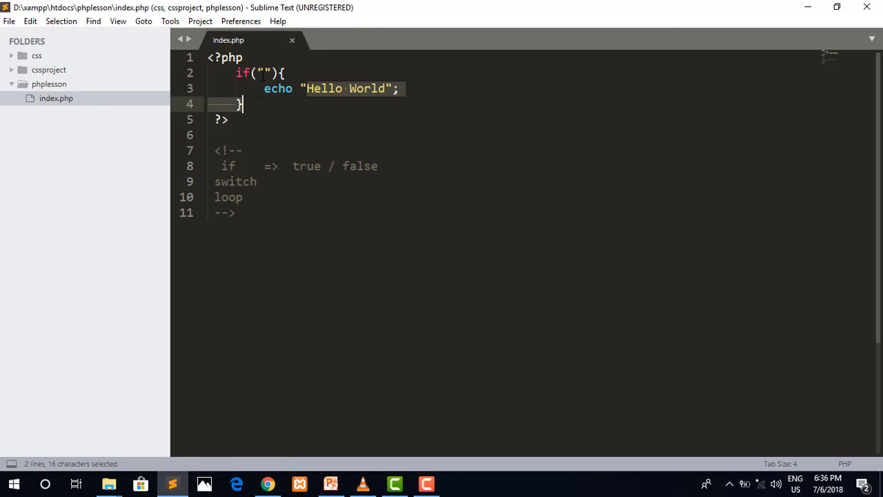
pyautogui.click(243, 57)
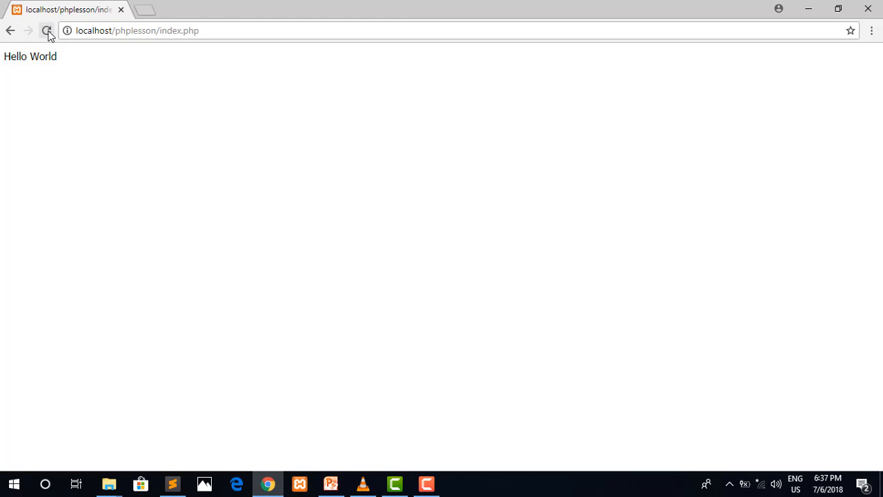
pyautogui.click(172, 483)
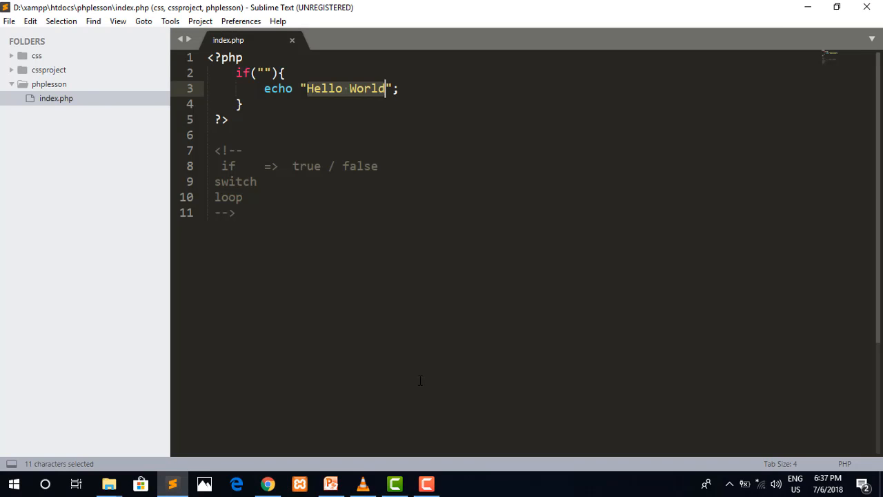
pyautogui.click(329, 483)
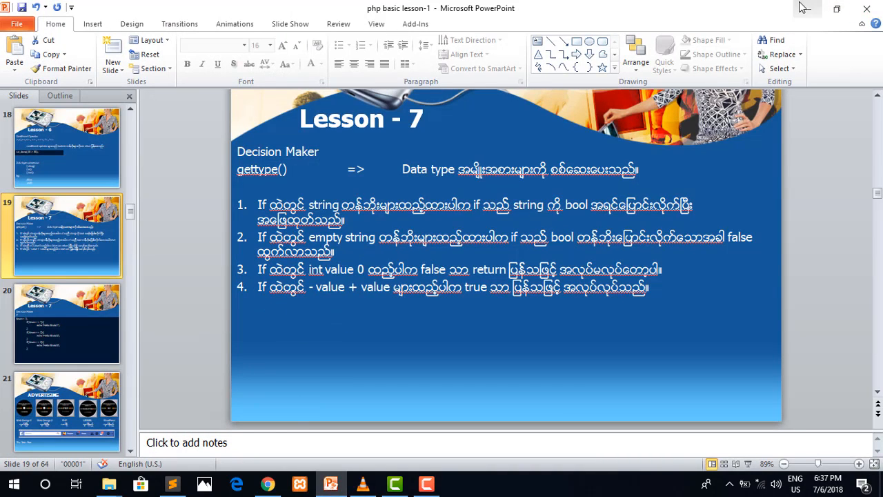
# Step: Replace the empty-string condition with the number 1
pyautogui.click(172, 483)
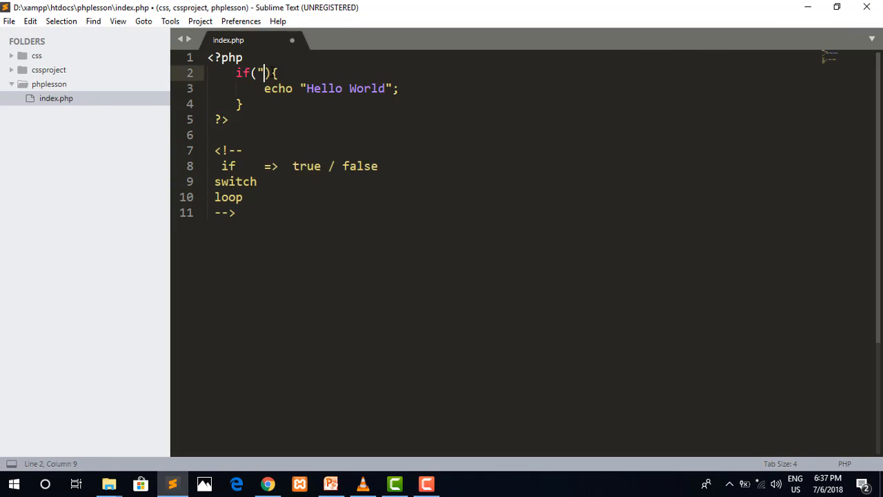
pyautogui.press('Backspace')
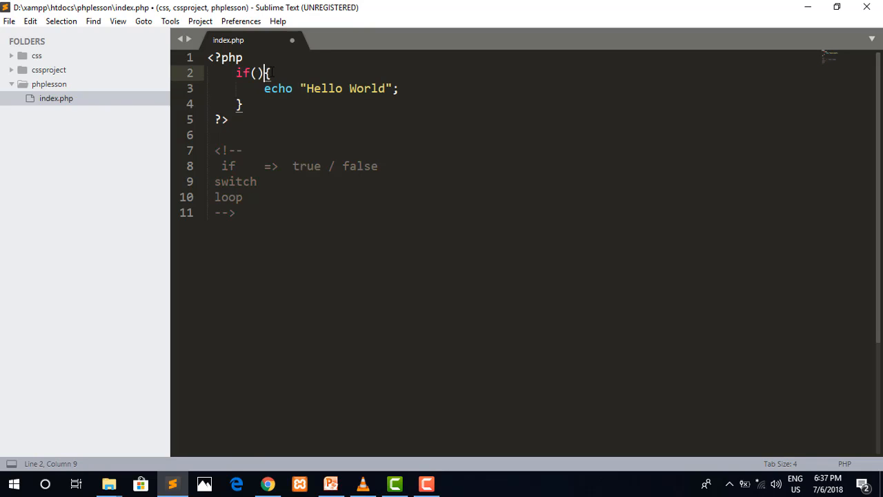
pyautogui.write('1')
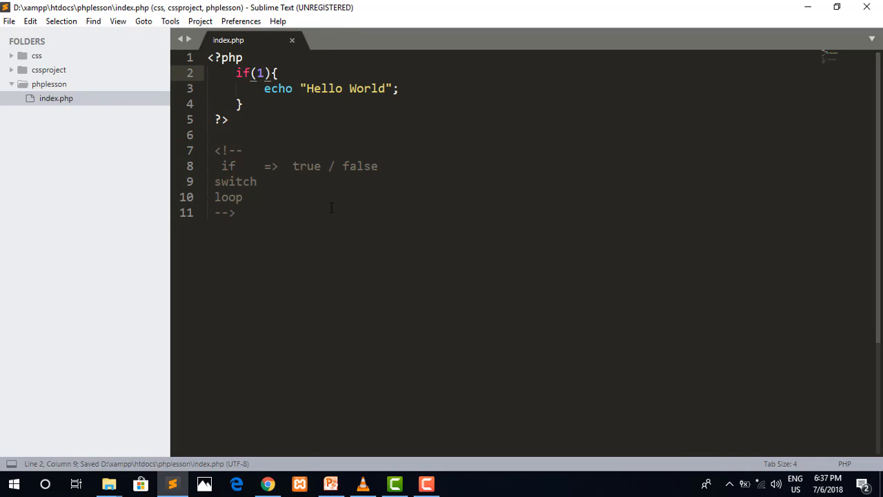
# Step: Add the notes 'true =>1' and 'false=>0' below the code and save
pyautogui.write('tru')
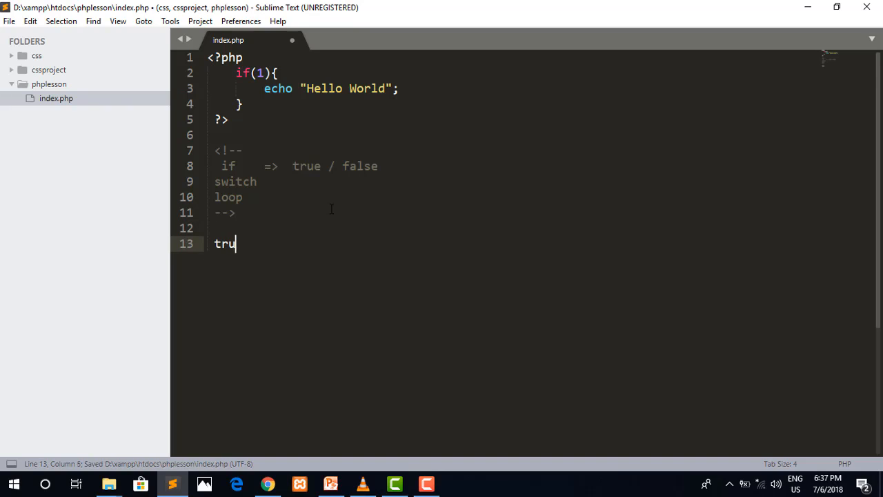
pyautogui.write('e =>1')
pyautogui.write('t')
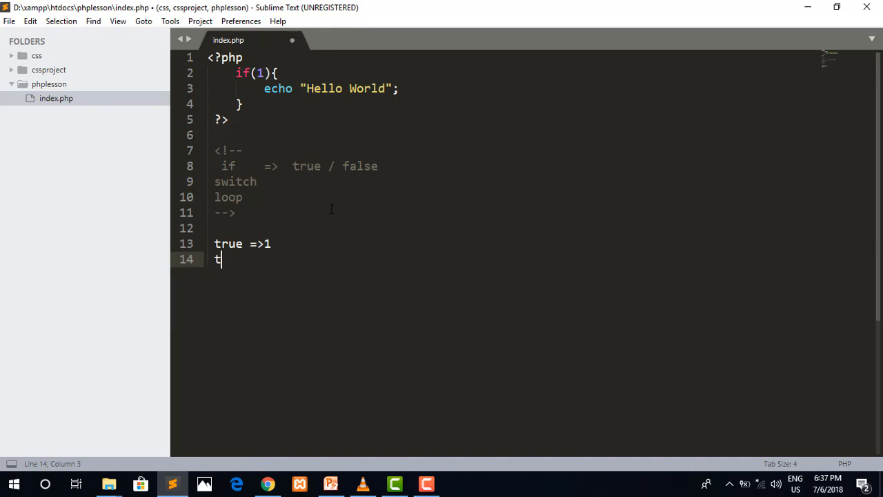
pyautogui.write('ff')
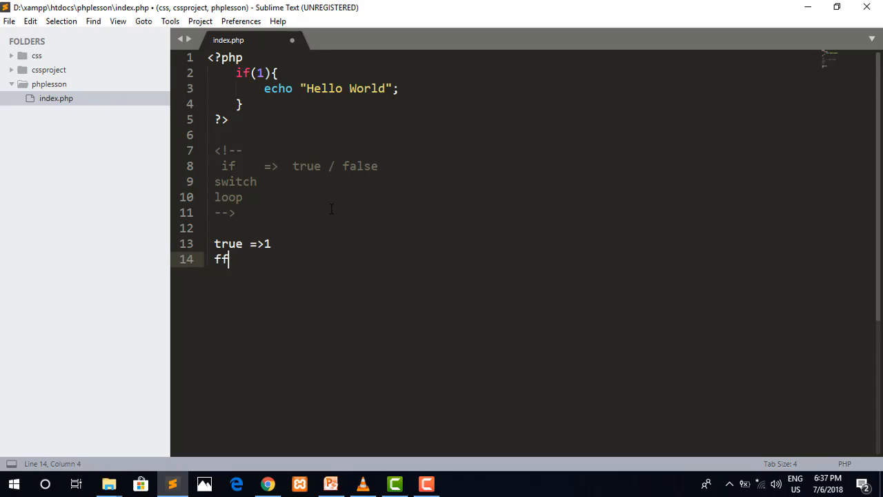
pyautogui.write('alse')
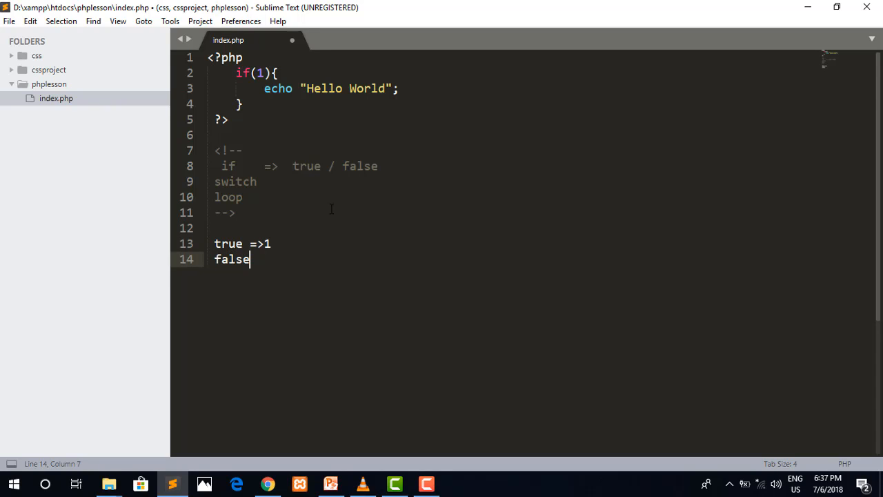
pyautogui.write('=>0')
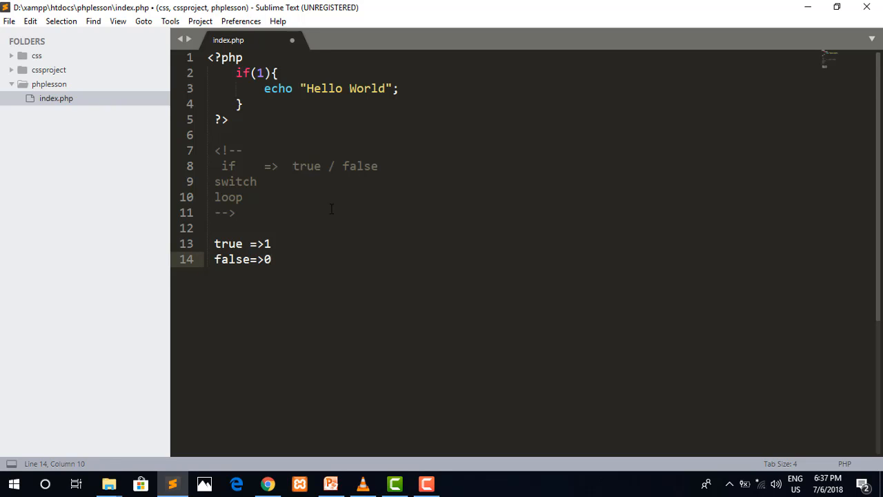
pyautogui.press('ctrl+s')
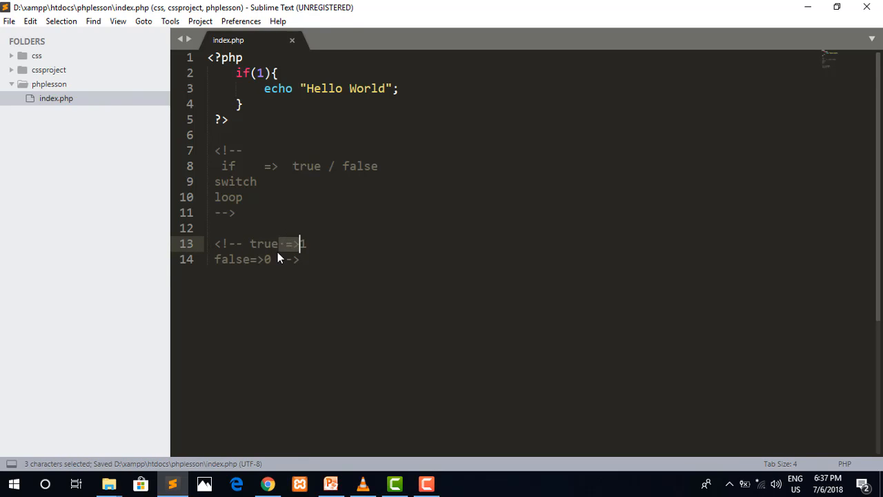
# Step: Change the if condition to 0, save, and reload the page in Chrome
pyautogui.click(268, 259)
pyautogui.write('0')
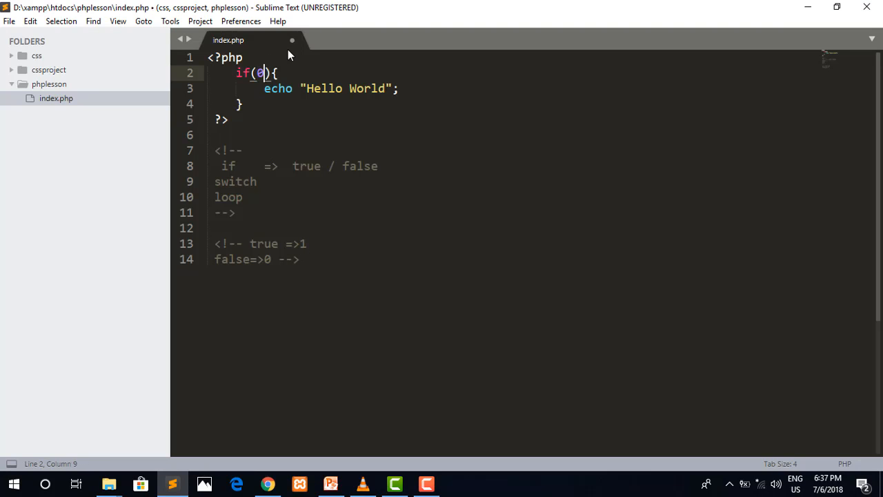
pyautogui.press('ctrl+s')
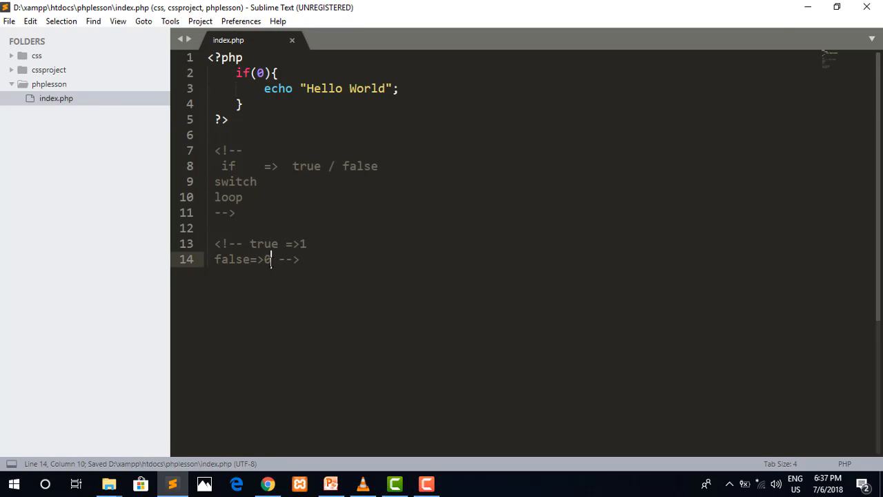
pyautogui.click(267, 483)
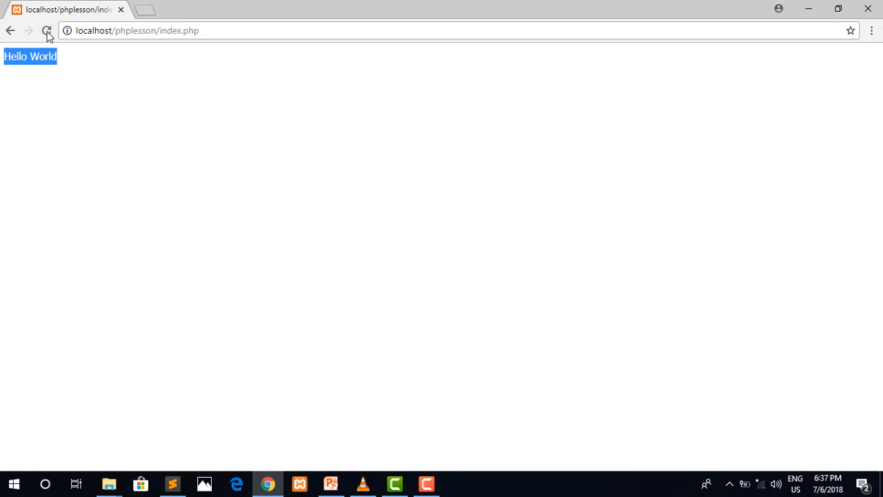
pyautogui.click(173, 483)
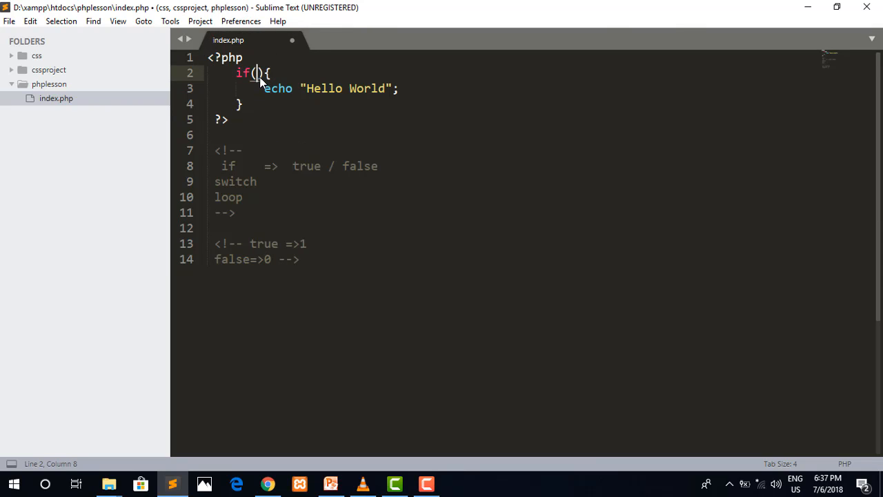
# Step: Change the if condition from -1 to 5 and check Chrome still prints Hello World
pyautogui.write('-1')
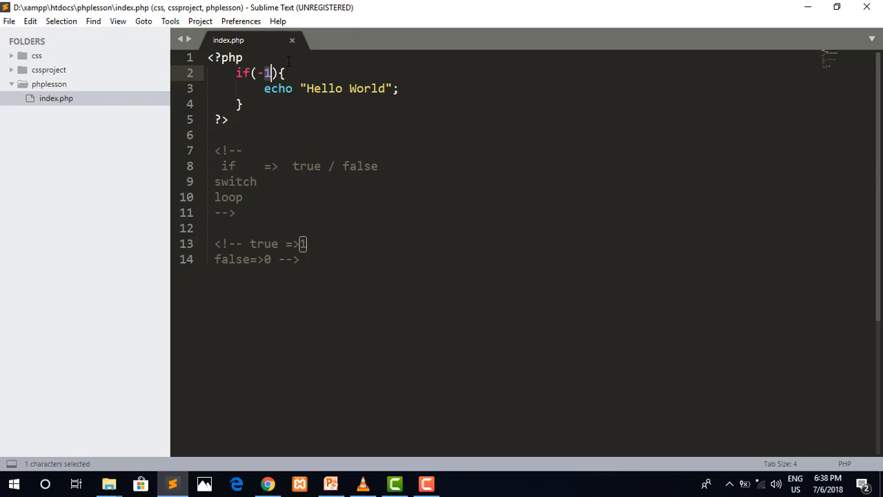
pyautogui.write('5')
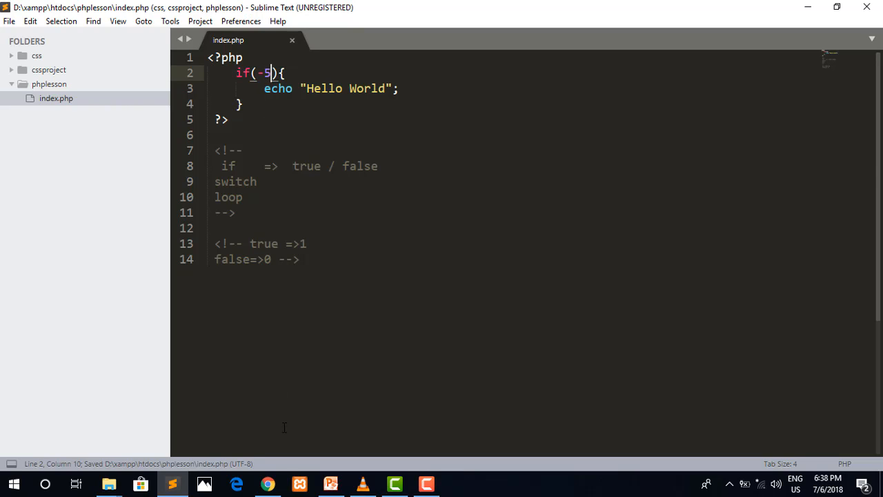
pyautogui.click(268, 483)
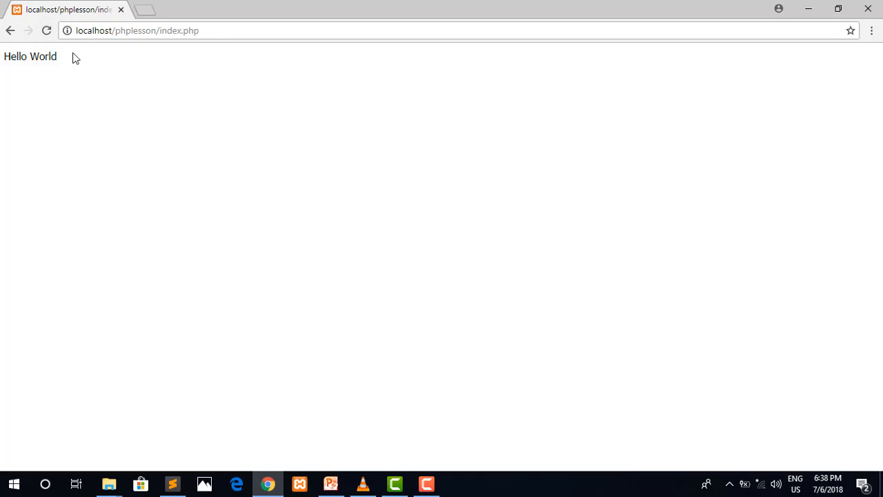
pyautogui.click(171, 483)
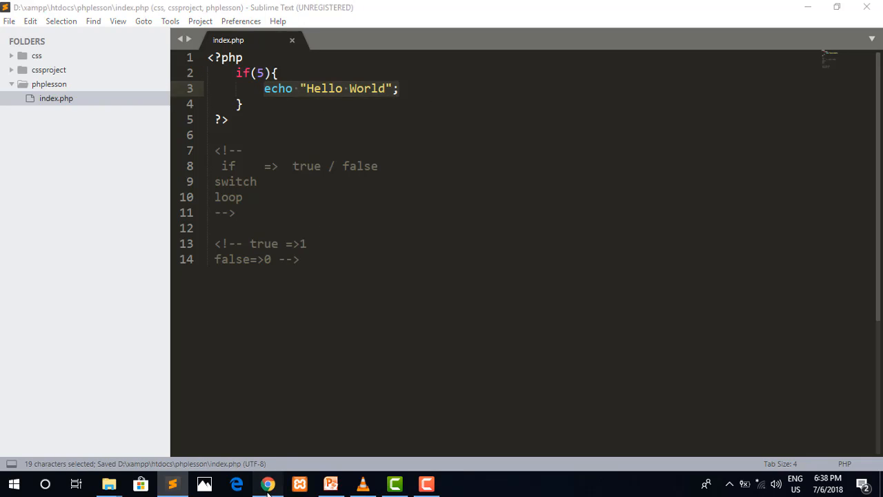
pyautogui.click(268, 483)
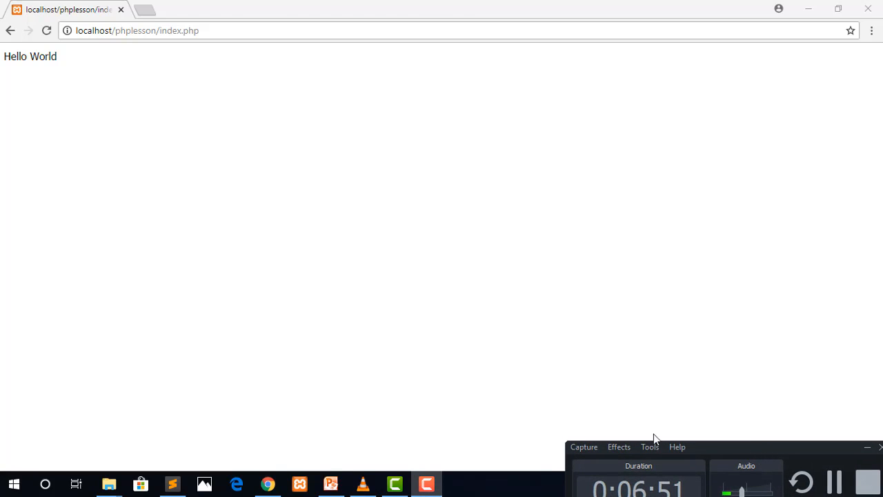
# Step: Show the Lesson 7 Decision Maker slide on gettype() and if-condition truth rules
pyautogui.click(330, 483)
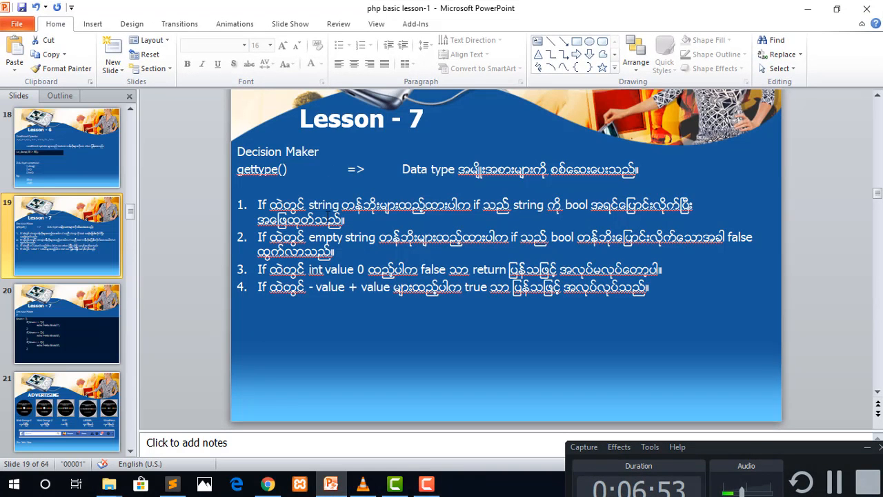
pyautogui.moveTo(195, 324)
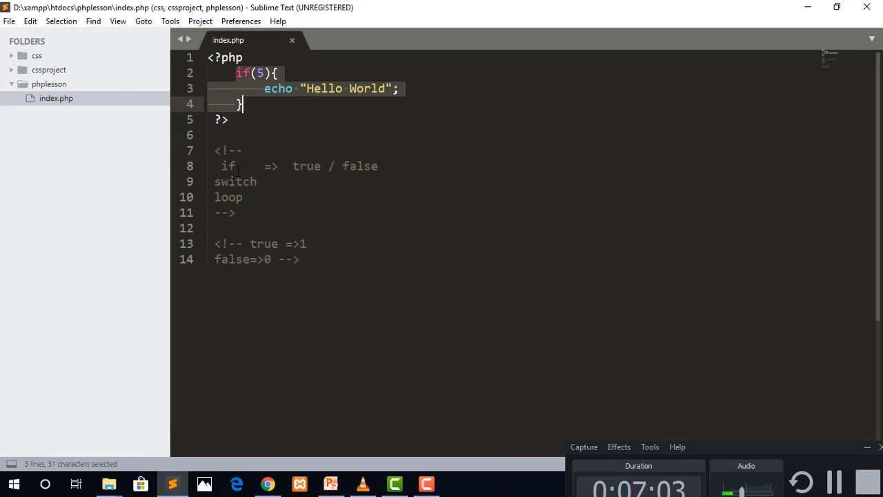
# Step: Delete the old code and notes, and assign $num = "100";
pyautogui.press('Delete')
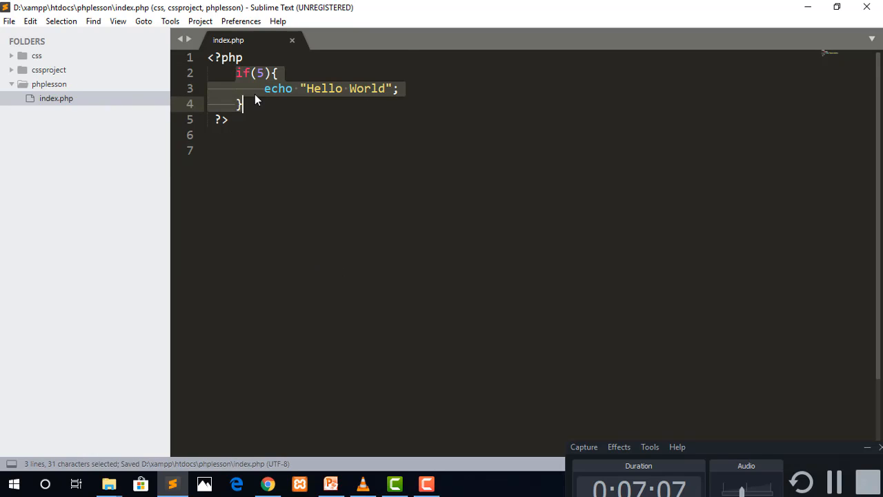
pyautogui.write('$')
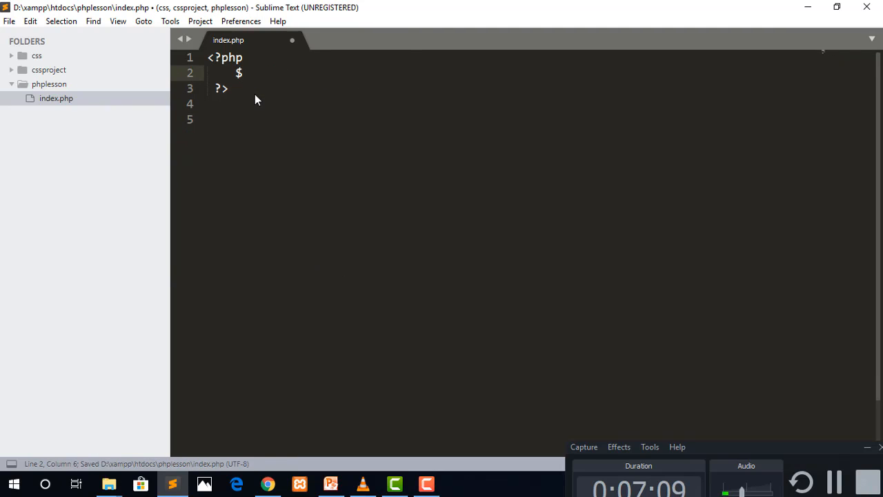
pyautogui.write('num =')
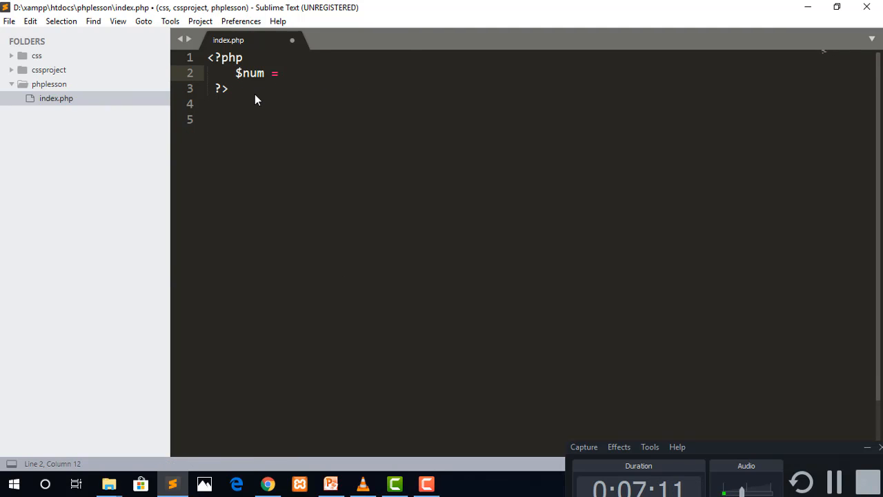
pyautogui.write('"100"')
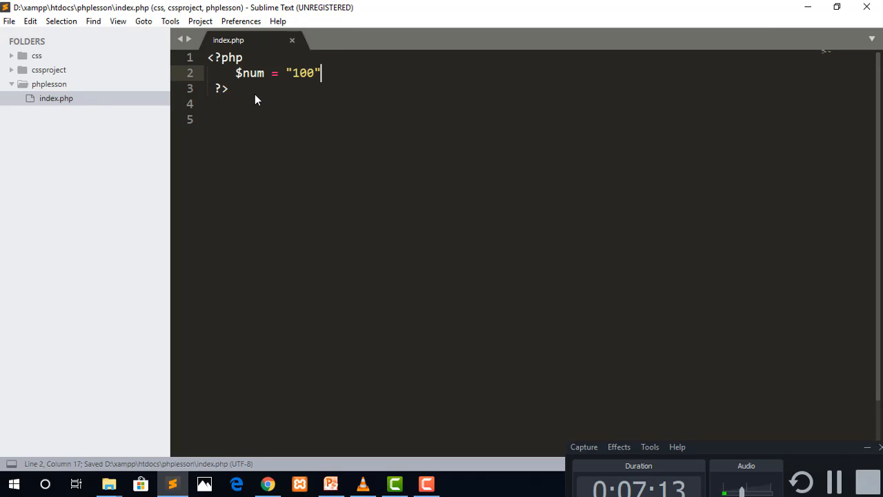
pyautogui.write(';')
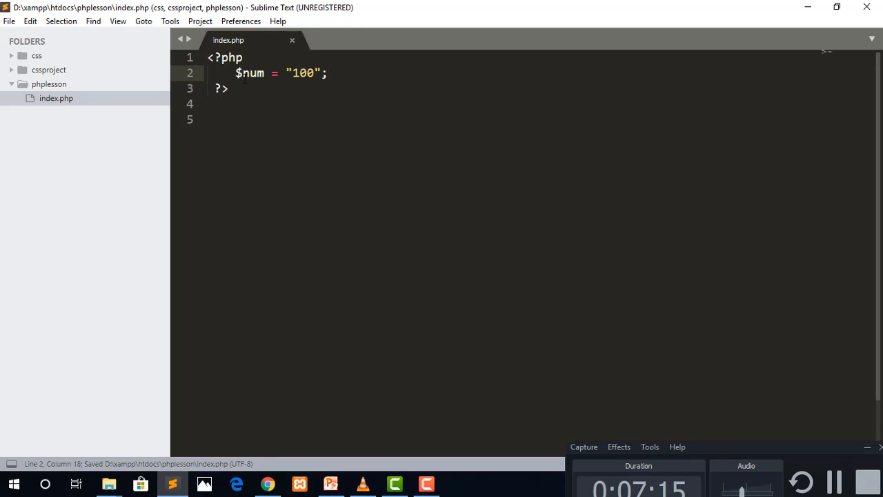
# Step: Add a line that echoes gettype($num)
pyautogui.doubleClick(301, 73)
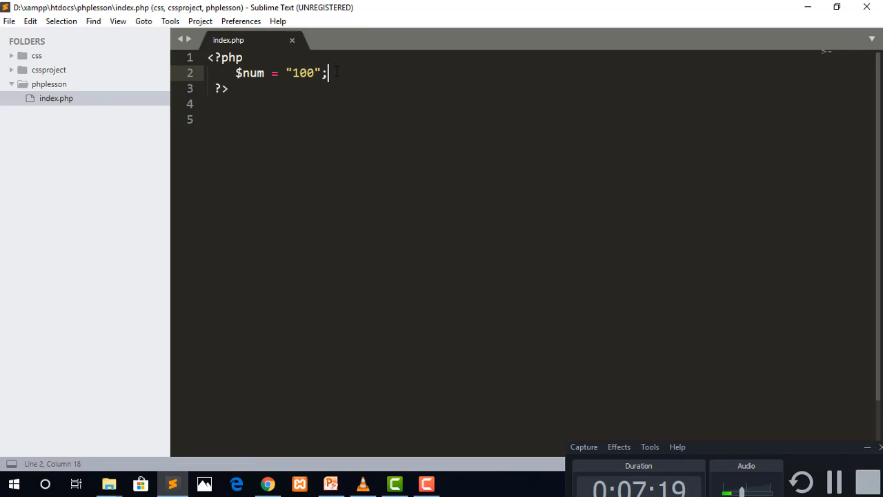
pyautogui.write('gettype(var')
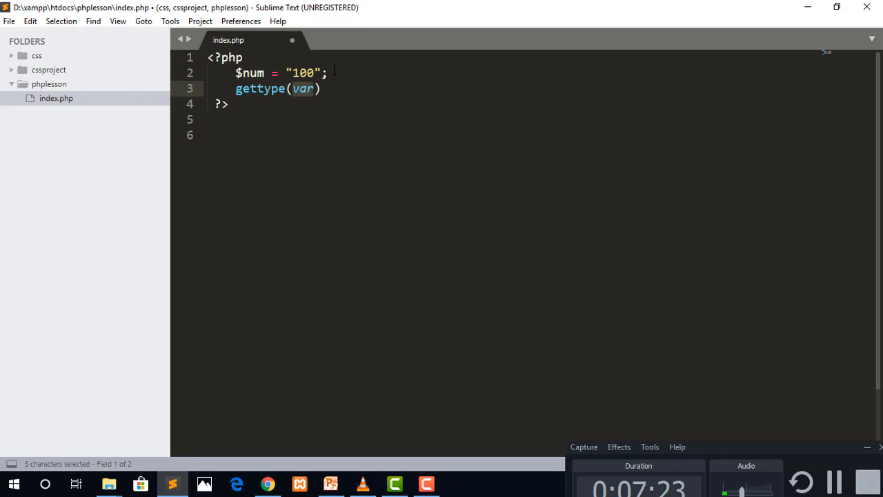
pyautogui.write('$num')
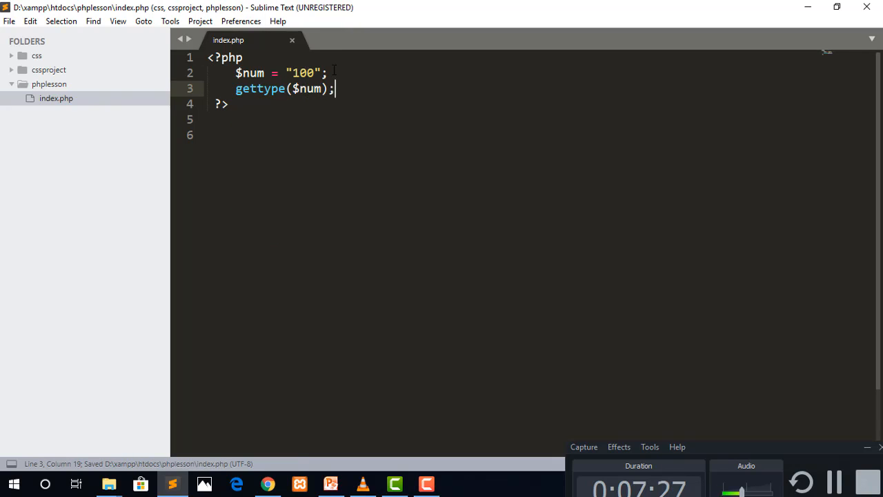
pyautogui.write('echo')
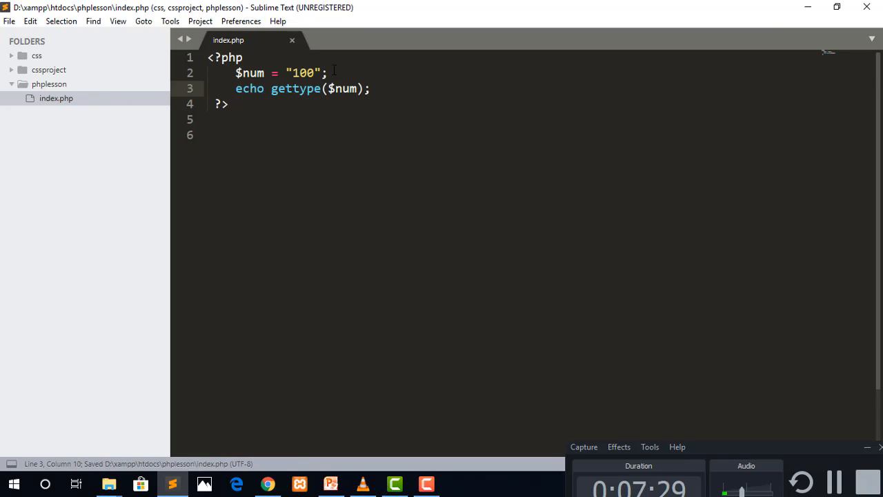
# Step: Reload Chrome to see "string", then select gettype and num back in the code
pyautogui.click(267, 483)
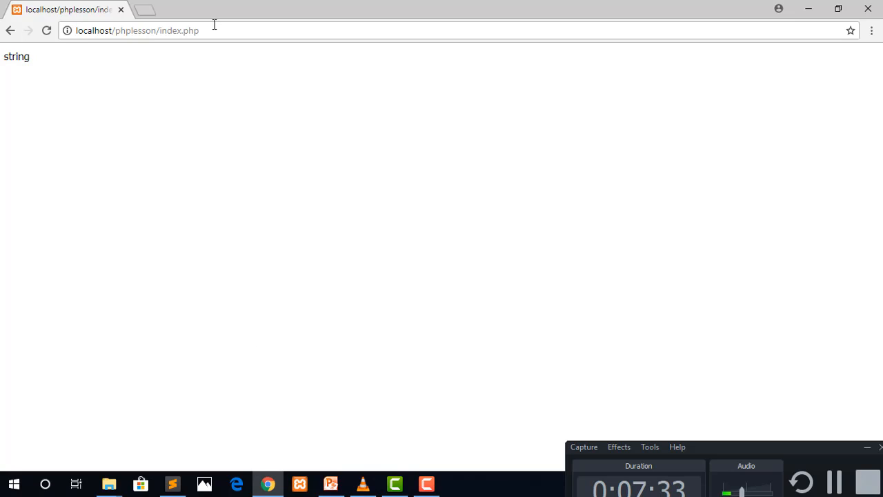
pyautogui.moveTo(172, 482)
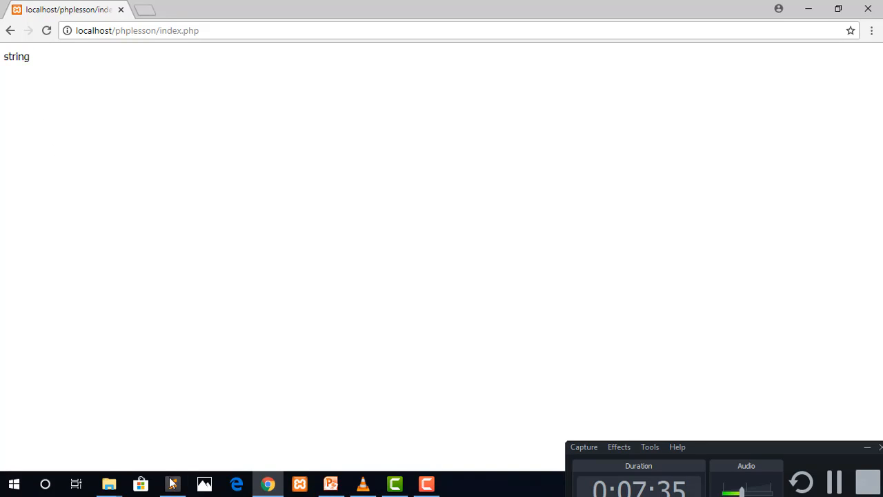
pyautogui.click(173, 483)
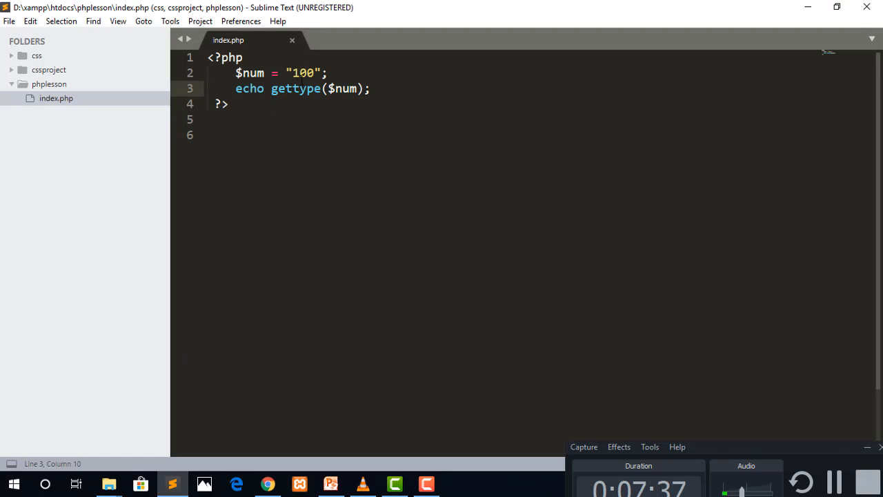
pyautogui.doubleClick(295, 89)
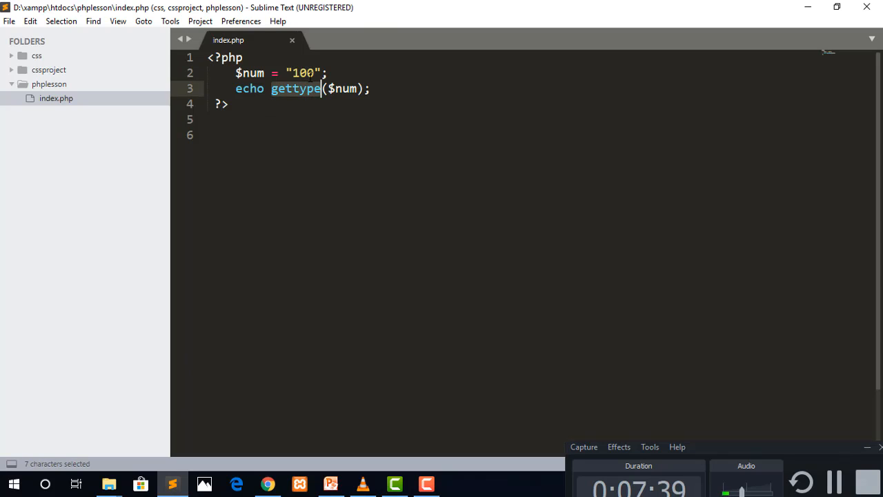
pyautogui.moveTo(308, 97)
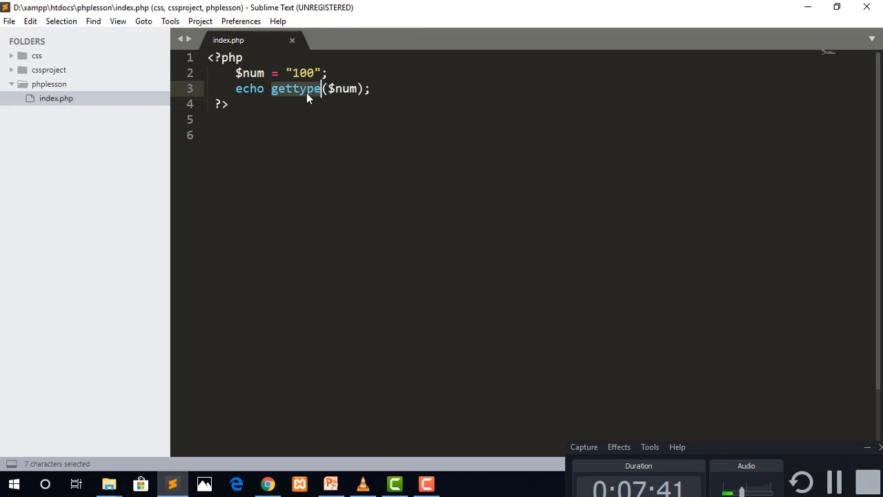
pyautogui.click(340, 88)
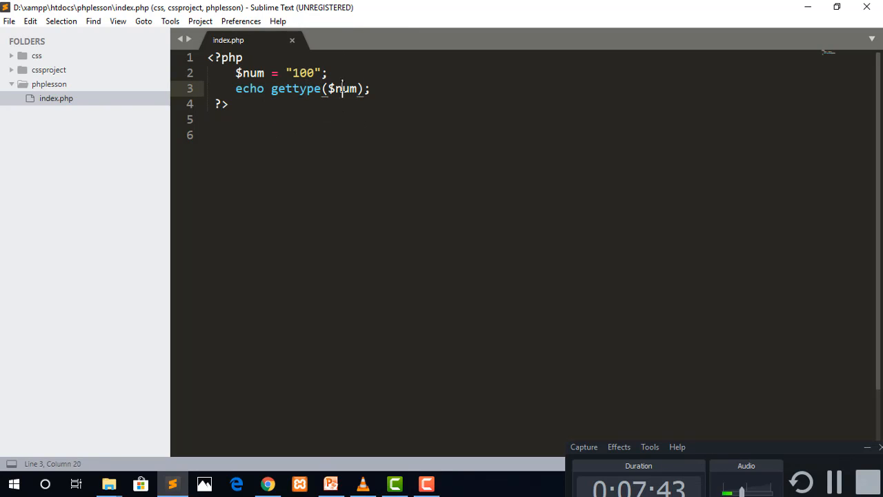
pyautogui.doubleClick(295, 88)
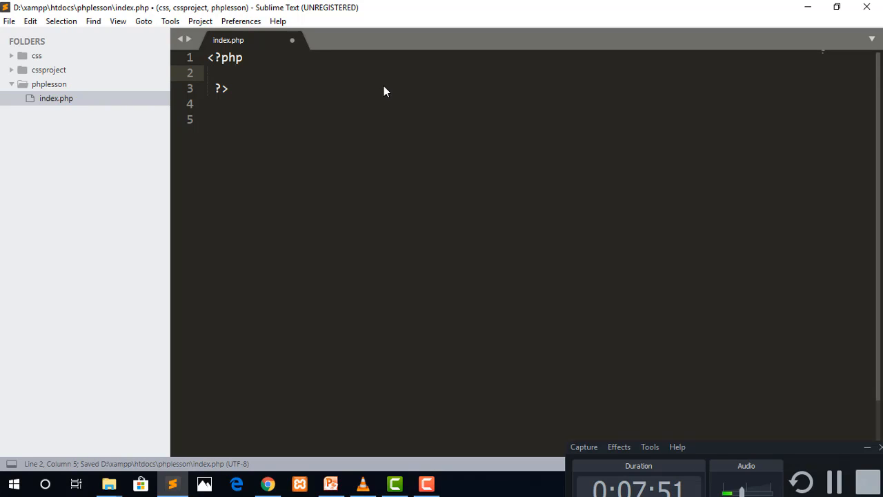
# Step: Type $studentAge = 1; inside the PHP block
pyautogui.write('$')
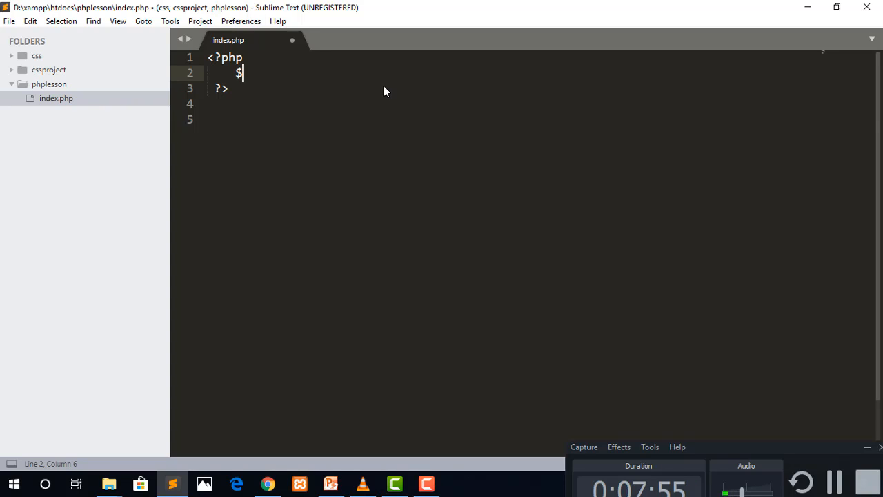
pyautogui.write('stu')
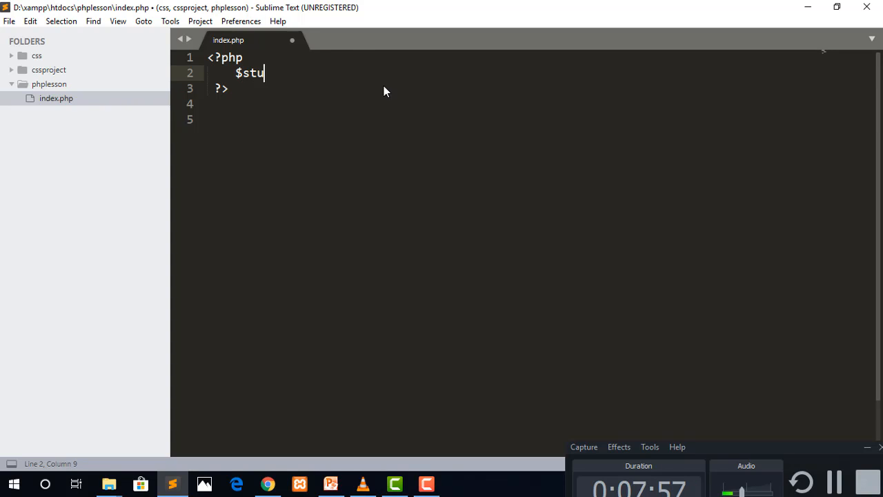
pyautogui.write('dent')
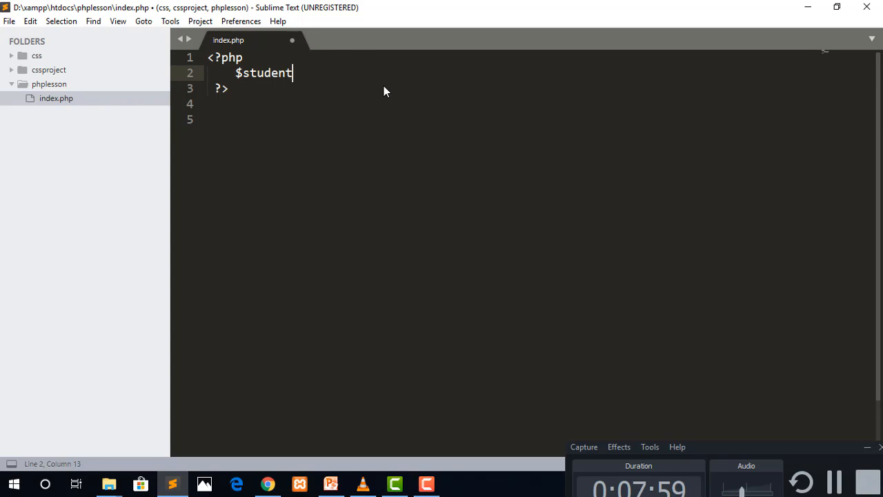
pyautogui.write('Age =')
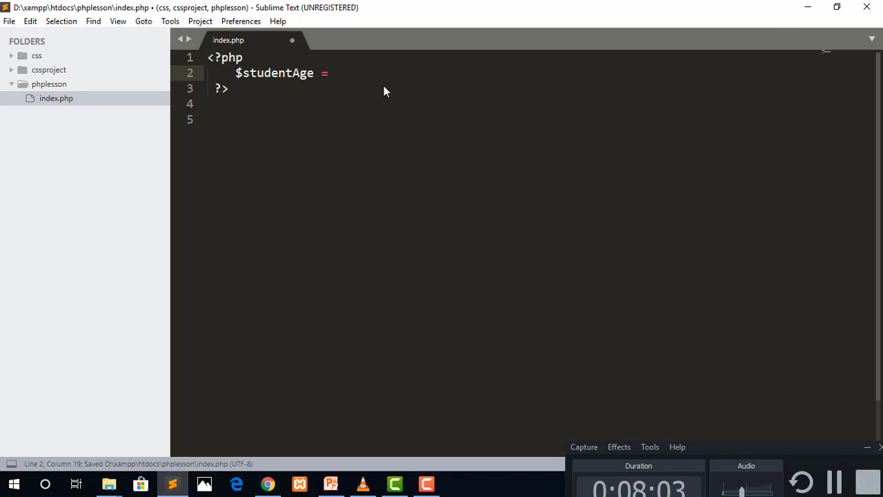
pyautogui.write('1;')
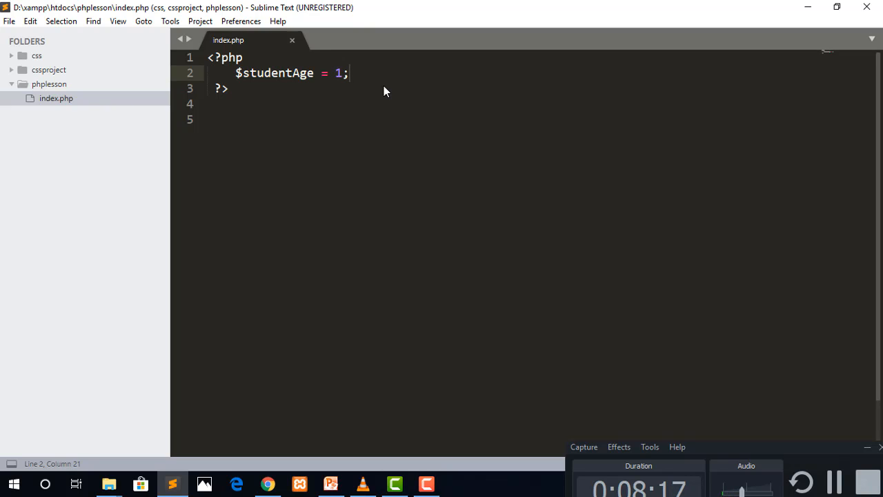
# Step: Write the if($studentAge == 1){ condition and save
pyautogui.write('if(')
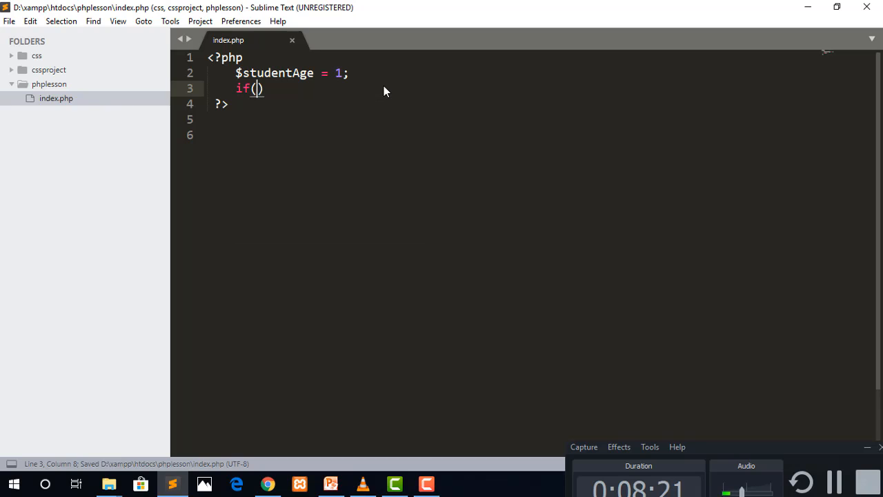
pyautogui.write('$studentAge')
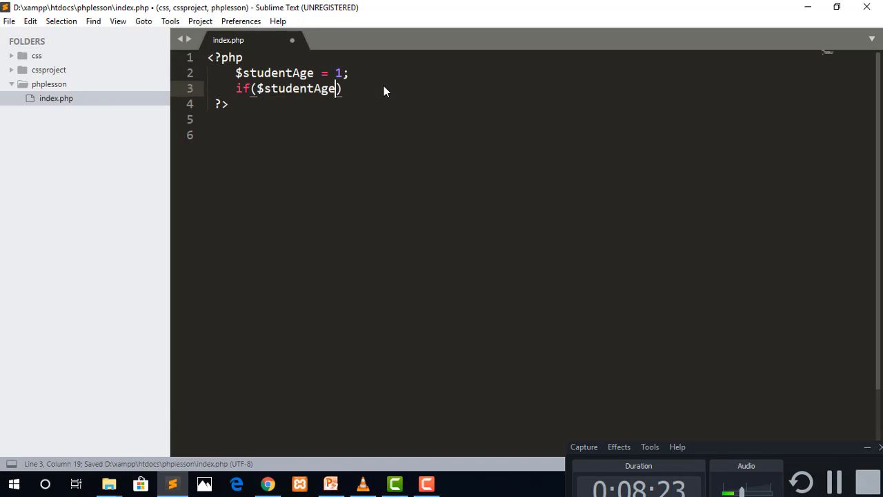
pyautogui.press('ctrl+s')
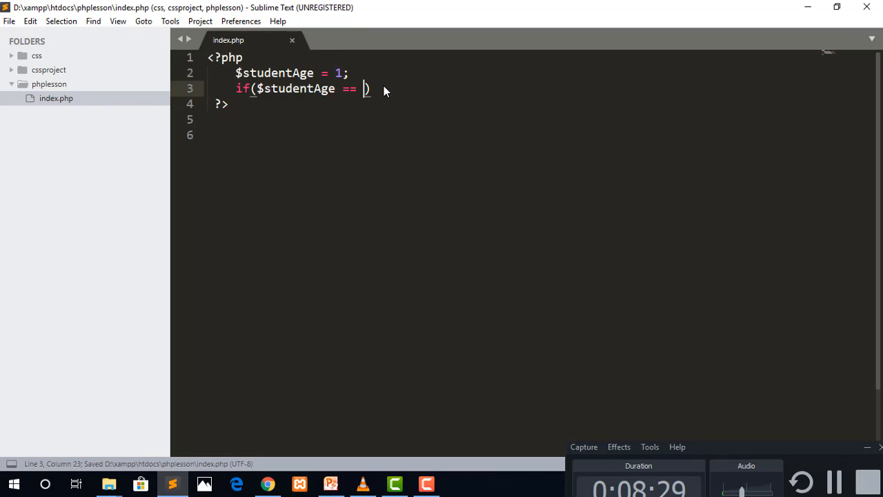
pyautogui.write('1){')
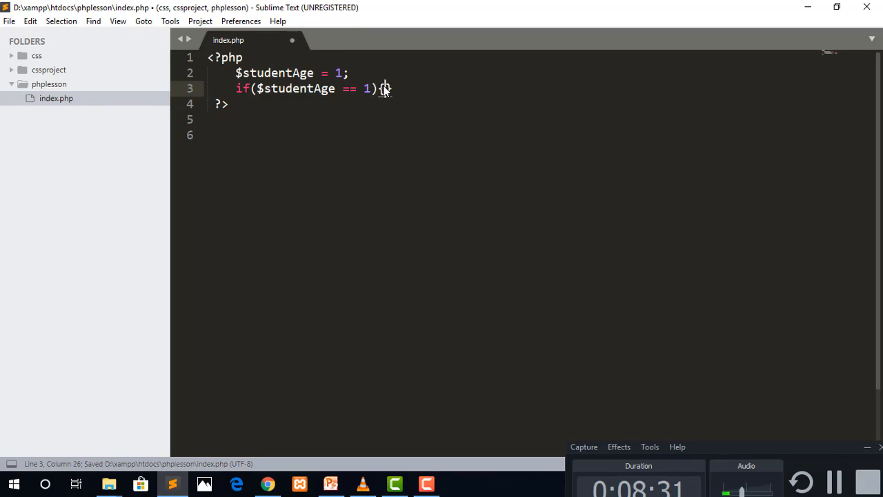
# Step: Echo "Go to class A" inside the block and select the whole block
pyautogui.press('enter')
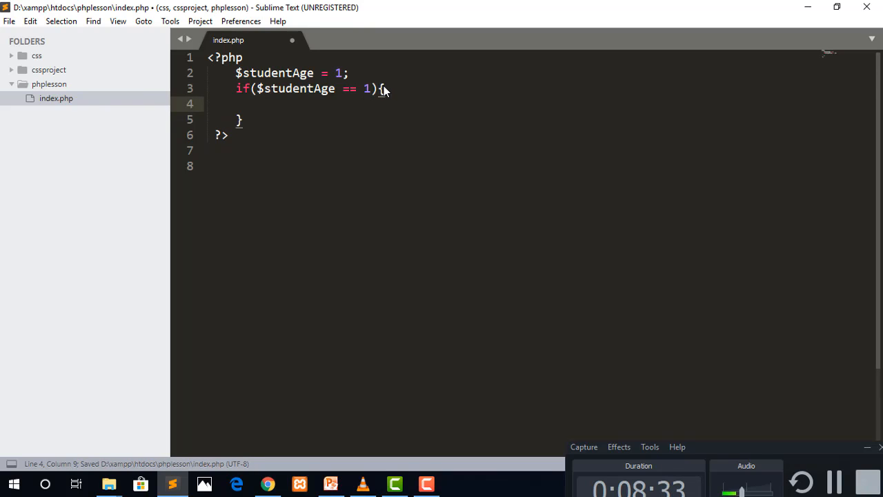
pyautogui.write('echo "Got";')
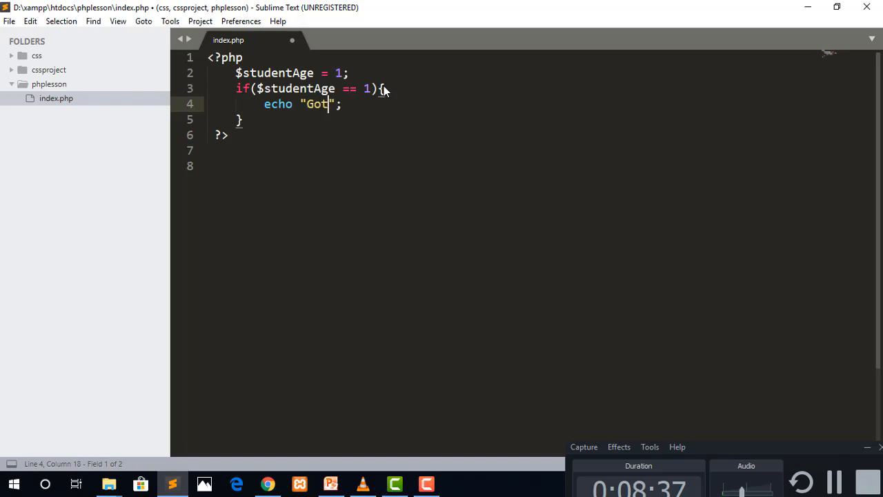
pyautogui.write('o to')
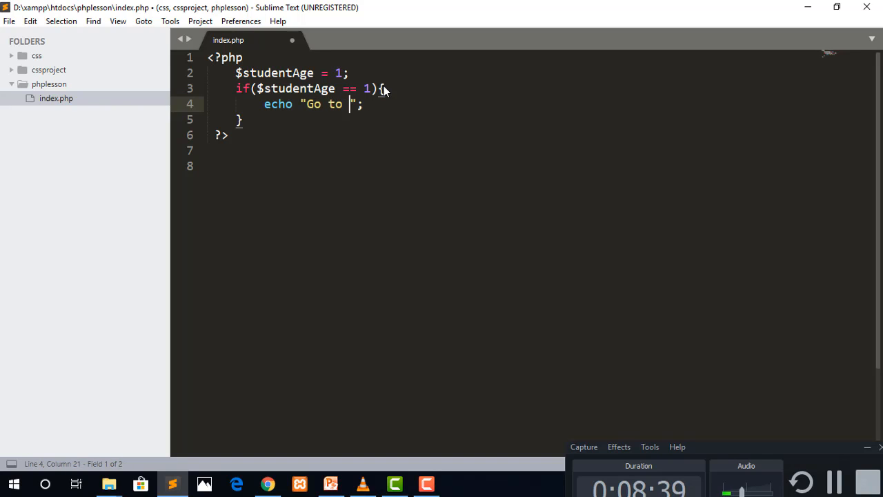
pyautogui.write('calss')
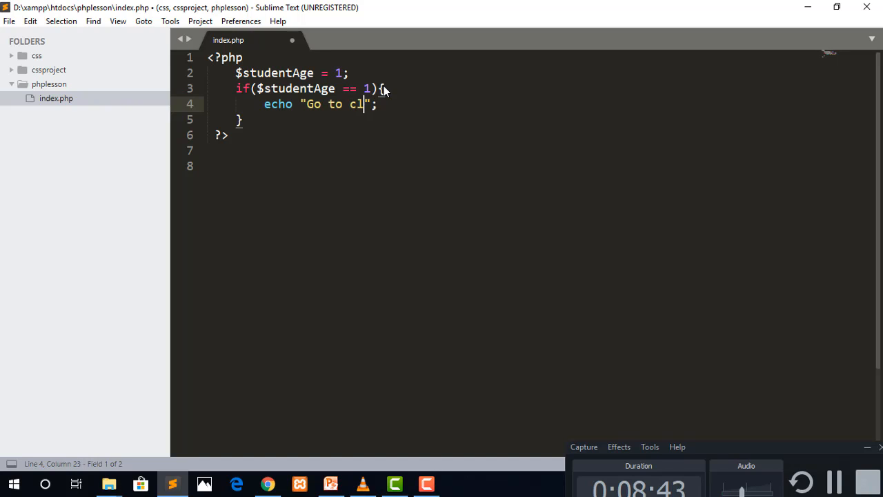
pyautogui.write('ass A')
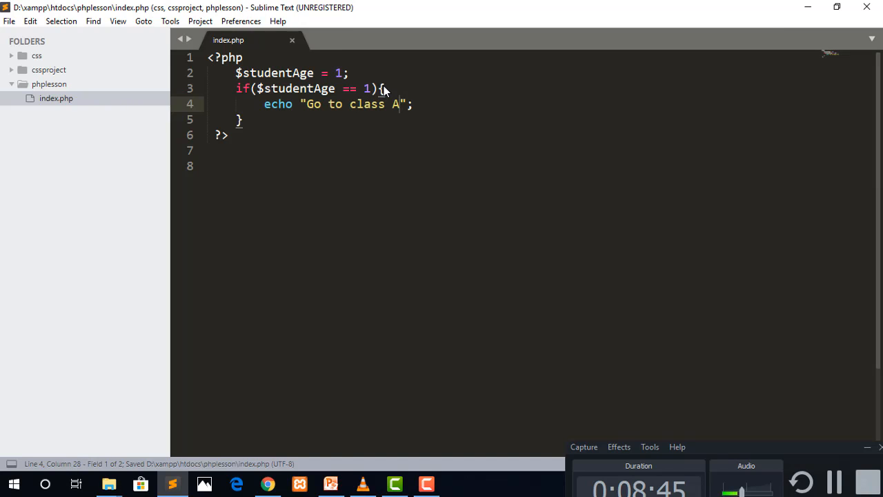
pyautogui.click(250, 89)
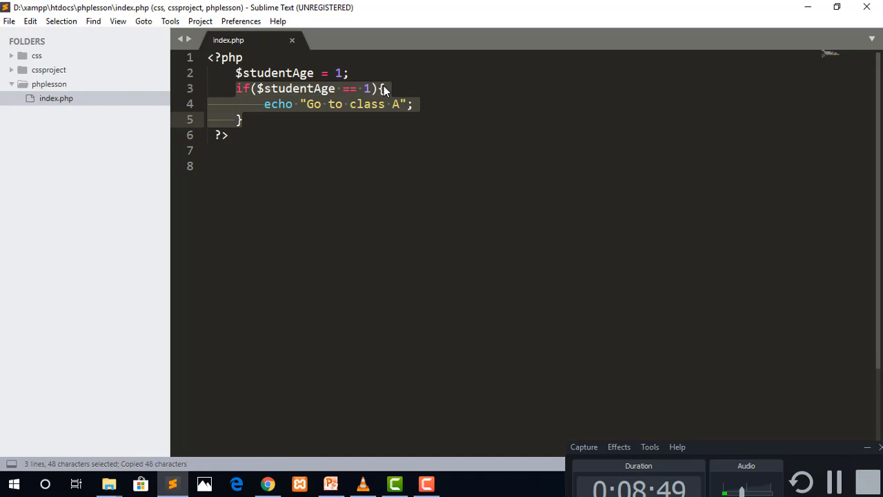
# Step: Paste copies of the block and make the second one check 2 and echo class B
pyautogui.press('ctrl+v')
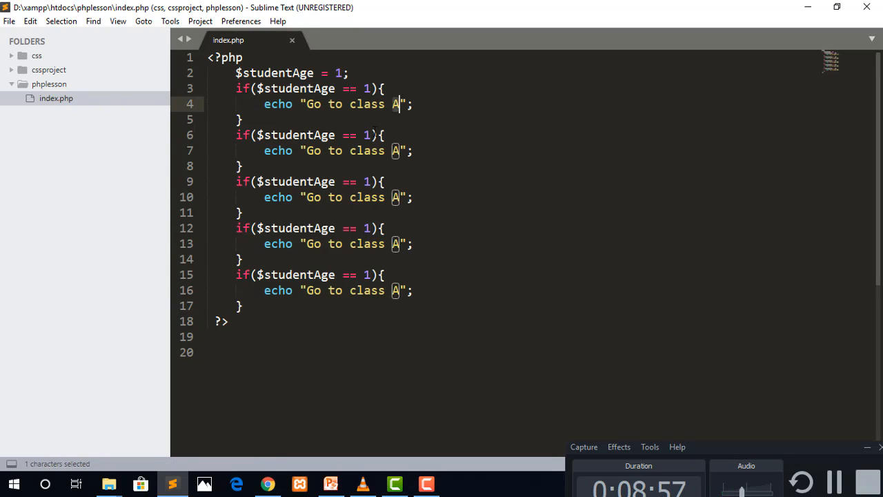
pyautogui.write('2')
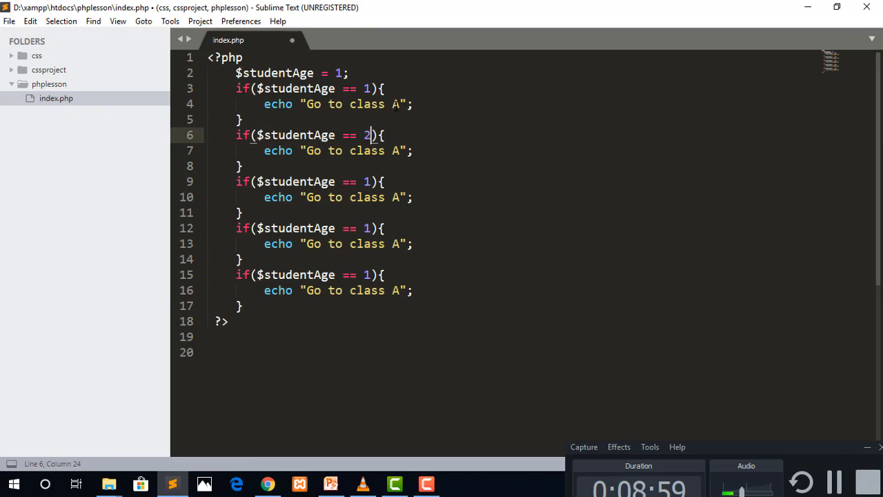
pyautogui.write('B')
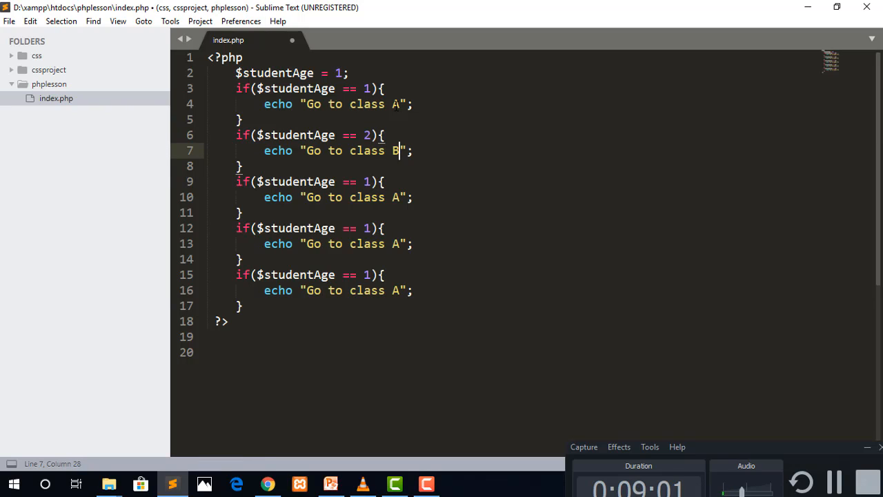
pyautogui.press('ctrl+s')
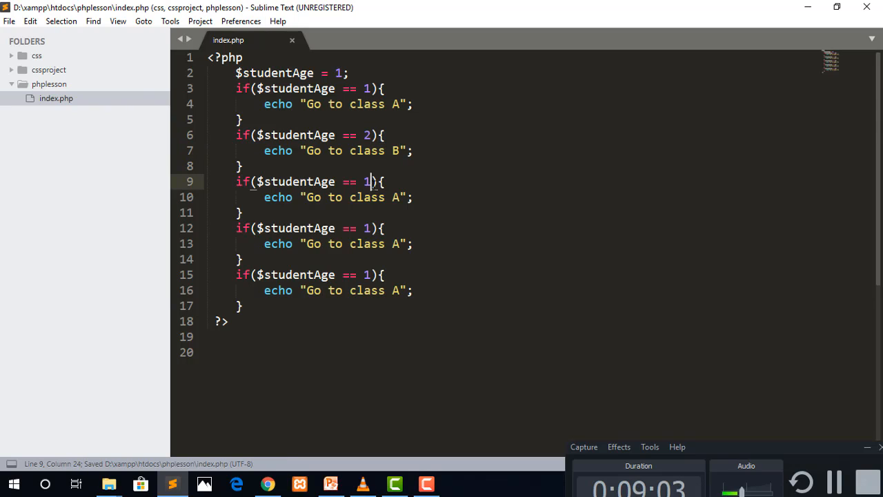
# Step: Set the remaining blocks to 3 → C and 4 → D, removing the leftover line
pyautogui.write('3')
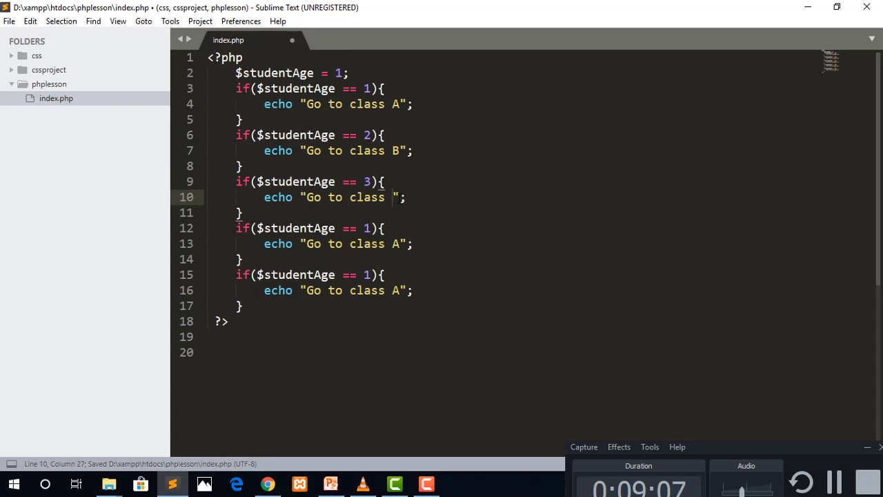
pyautogui.write('C')
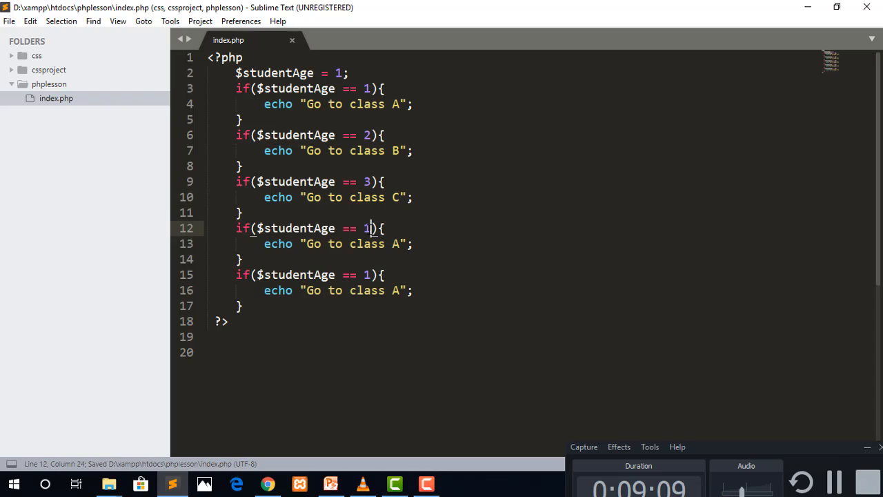
pyautogui.write('4')
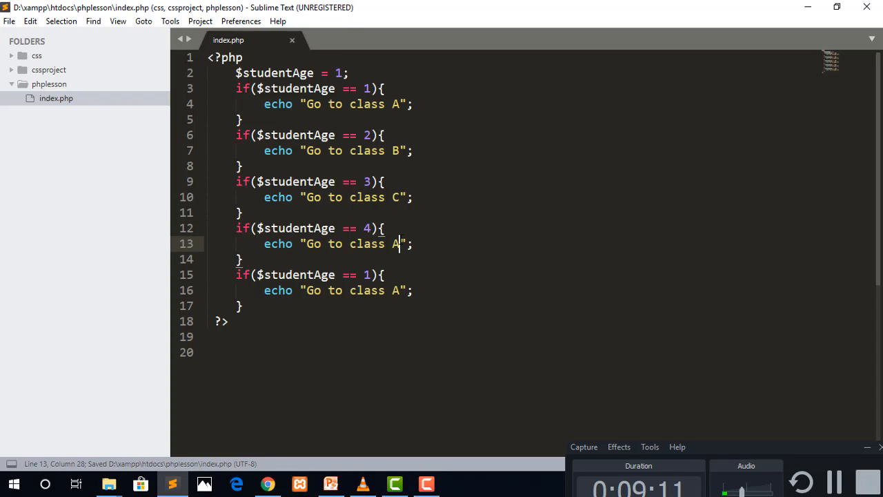
pyautogui.write('D')
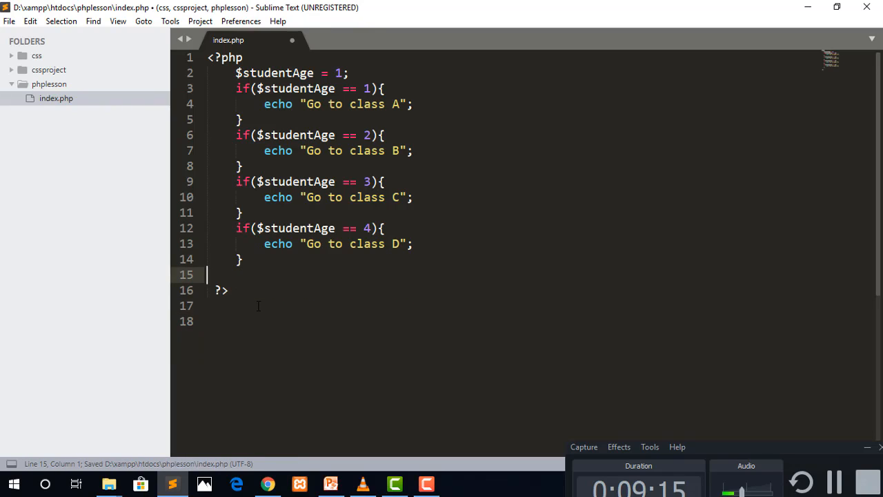
pyautogui.press('Backspace')
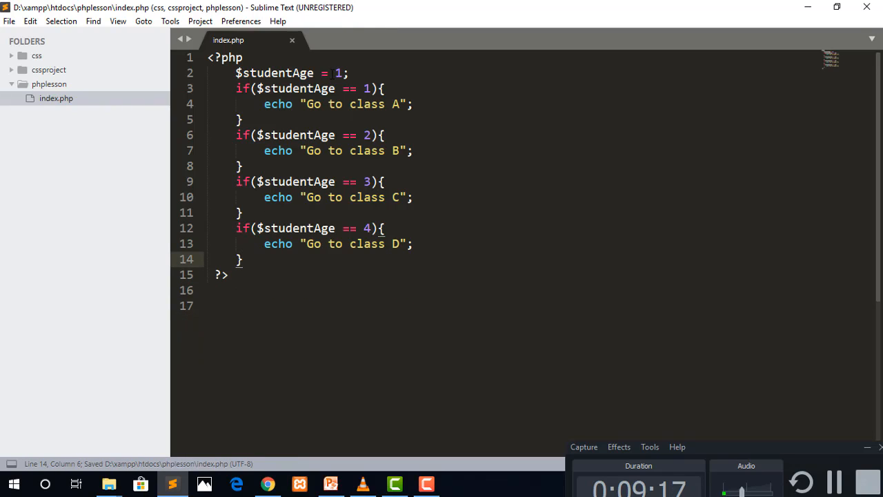
# Step: Confirm Chrome prints "Go to class A", then change $studentAge to 4 and retest
pyautogui.doubleClick(338, 72)
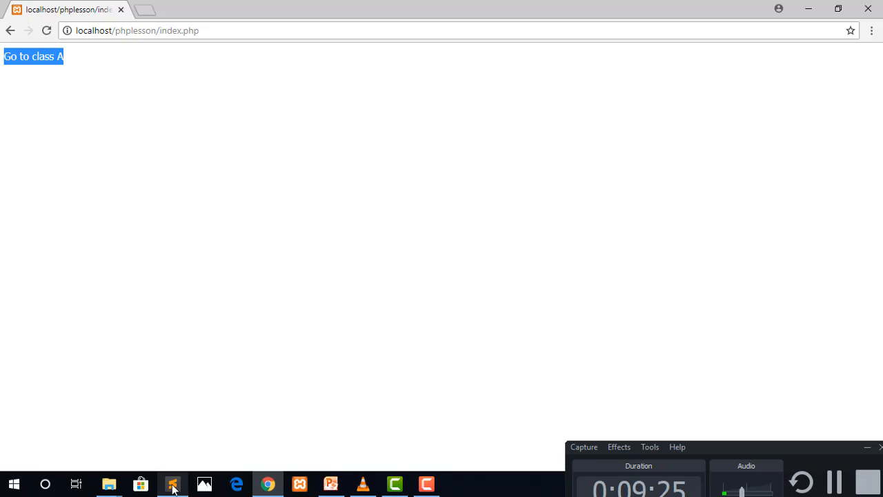
pyautogui.click(172, 484)
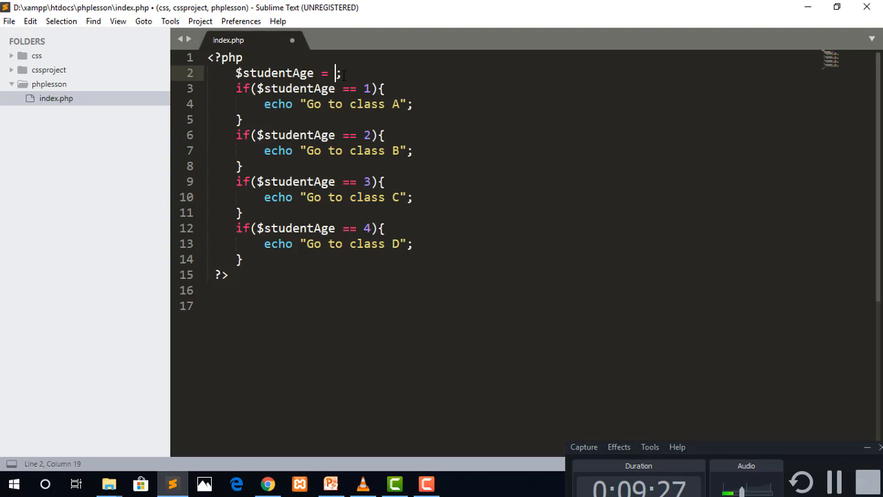
pyautogui.write('4')
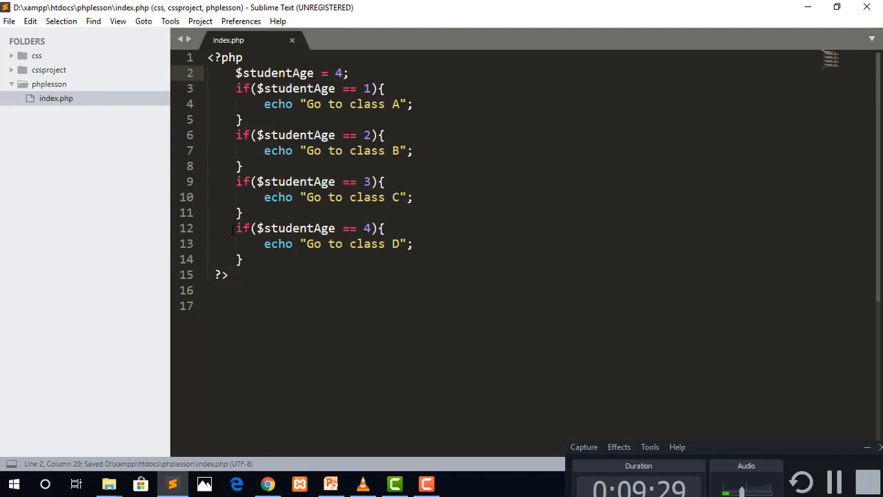
pyautogui.click(243, 259)
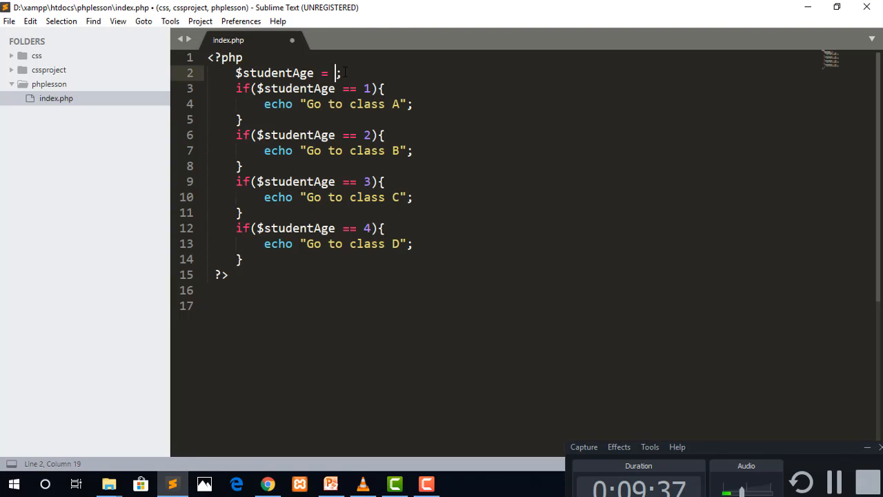
# Step: Set $studentAge to 6 and reload Chrome to get a blank page
pyautogui.write('6')
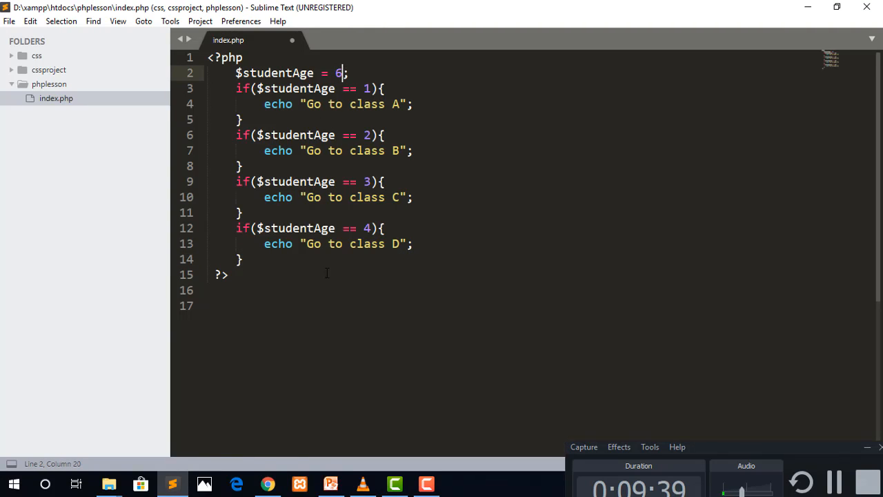
pyautogui.click(267, 483)
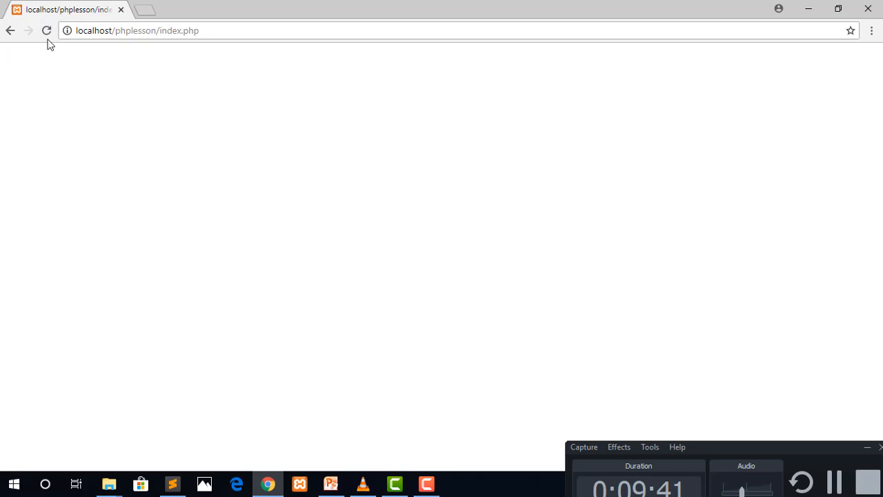
pyautogui.click(172, 483)
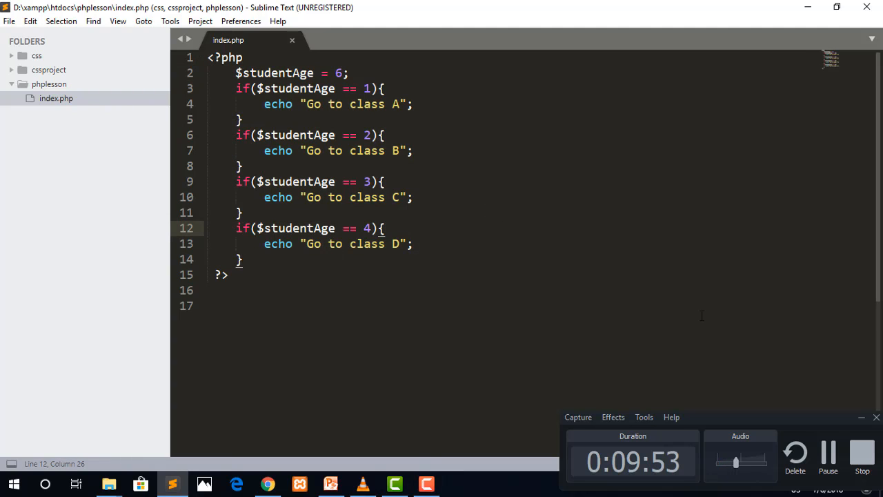
# Step: Show slide 21, the Advertising slide listing the Web Design, PHP, LARAVEL and WordPress courses
pyautogui.click(330, 483)
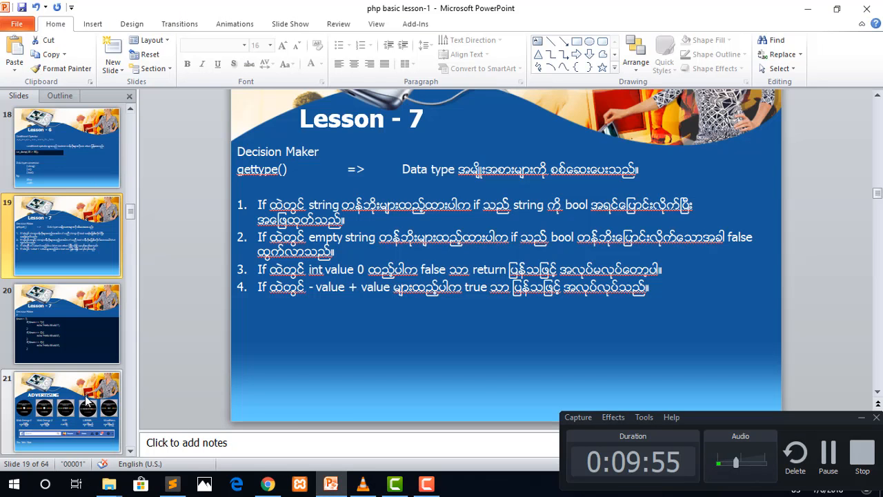
pyautogui.click(67, 410)
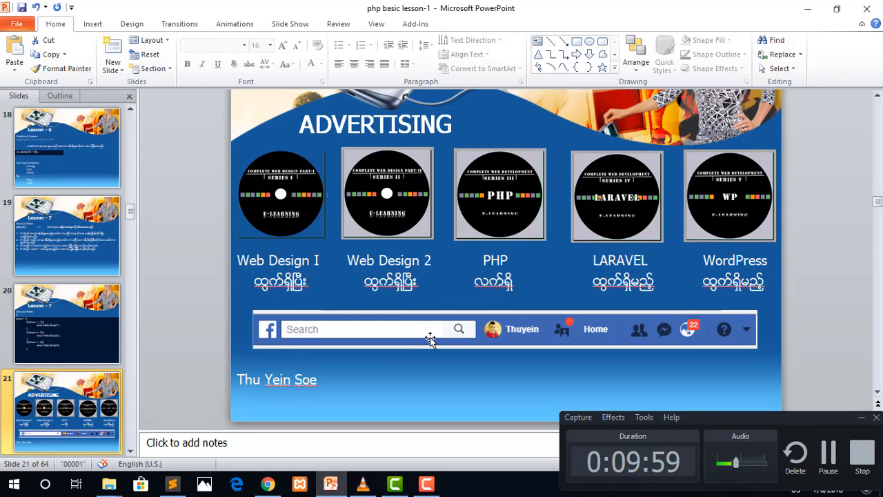
pyautogui.moveTo(537, 342)
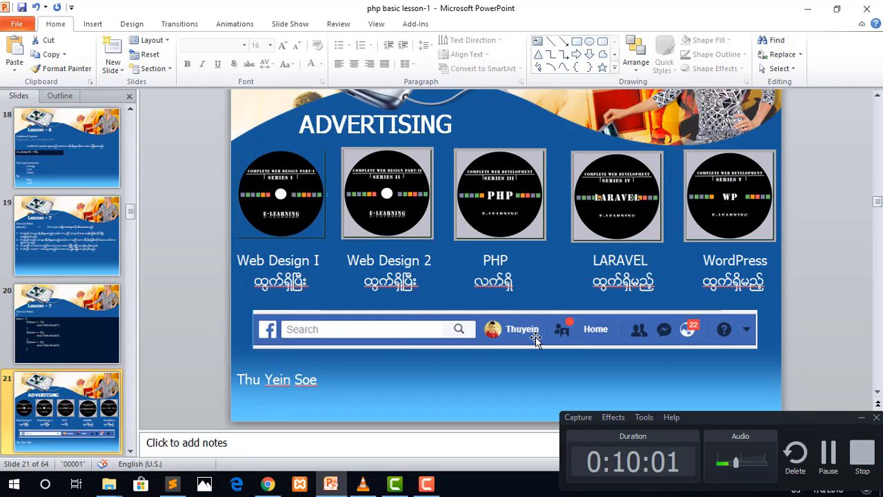
pyautogui.moveTo(533, 339)
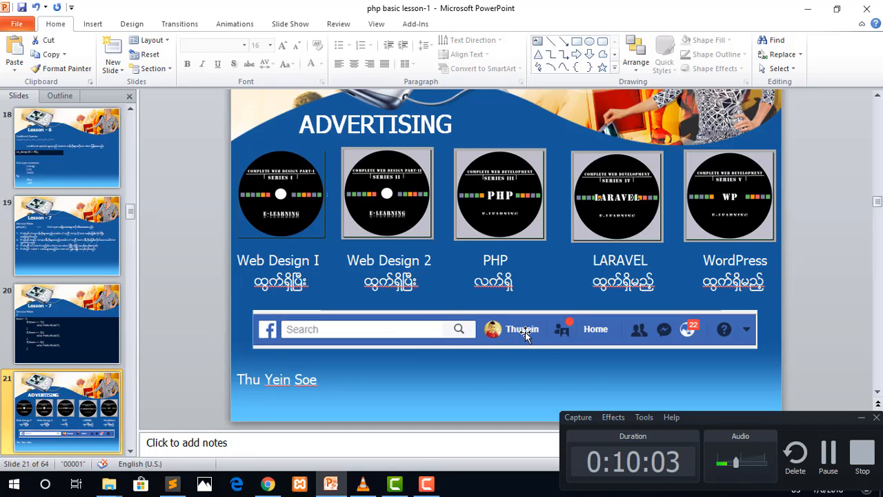